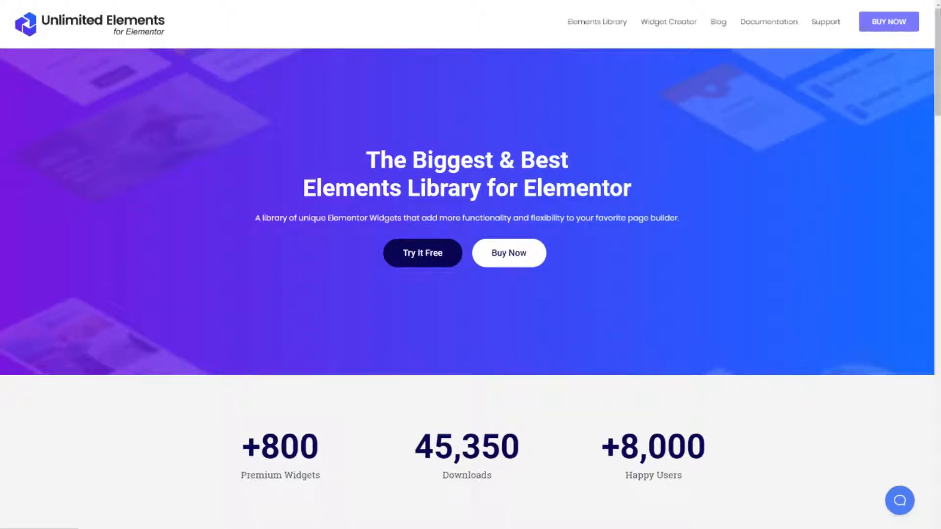
Browse the Widget Creator page's features, crash course videos and integrations sections
left_click(667, 21)
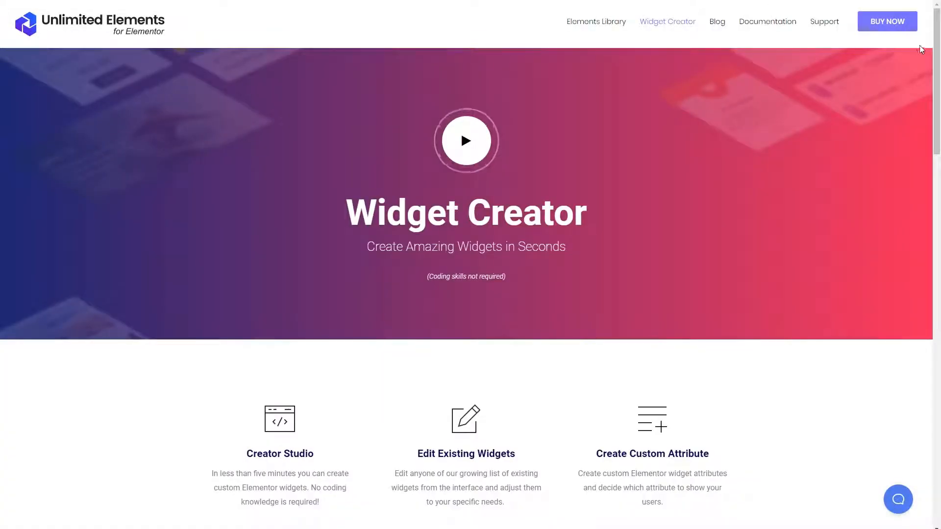
scroll("down", 3)
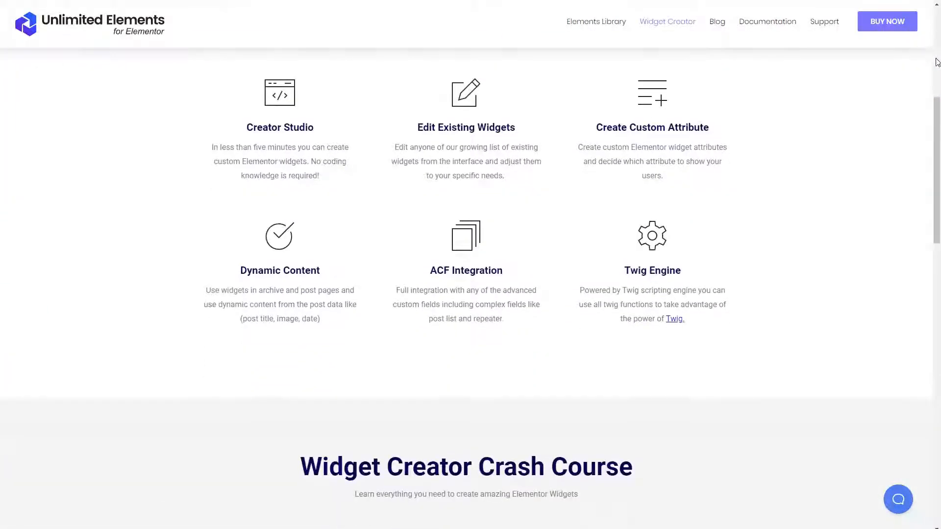
scroll("down", 3)
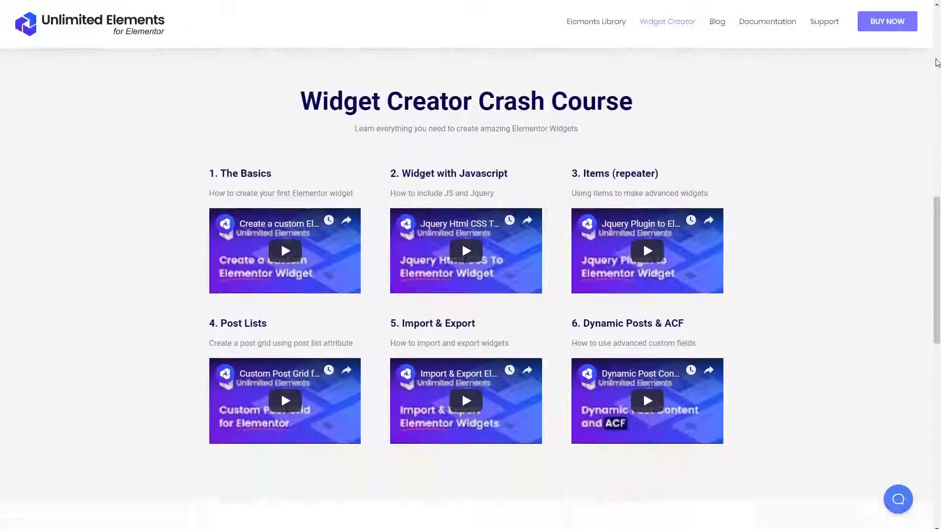
scroll("down", 3)
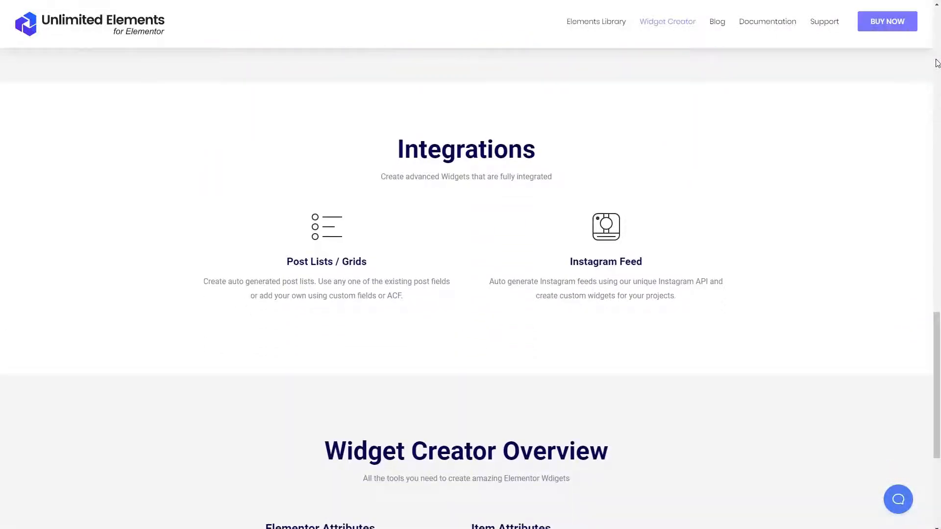
scroll("down", 3)
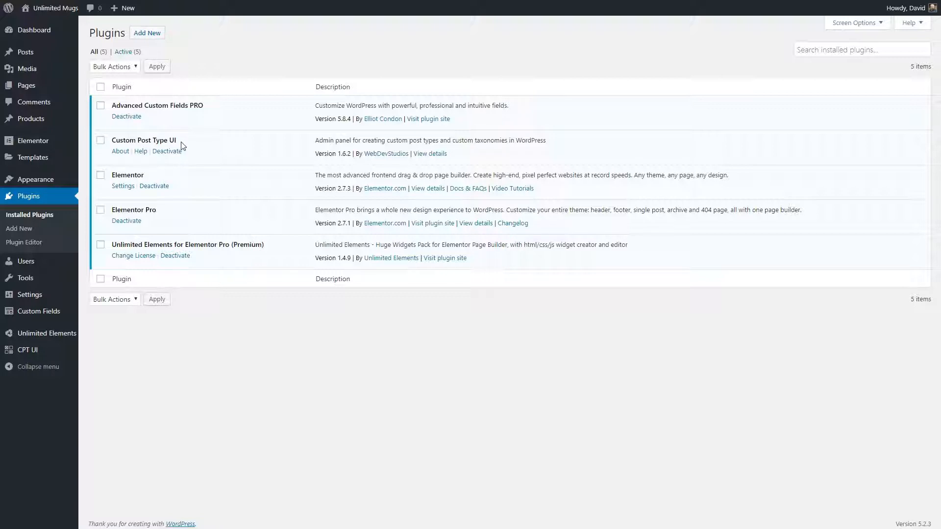
mouse_move(169, 210)
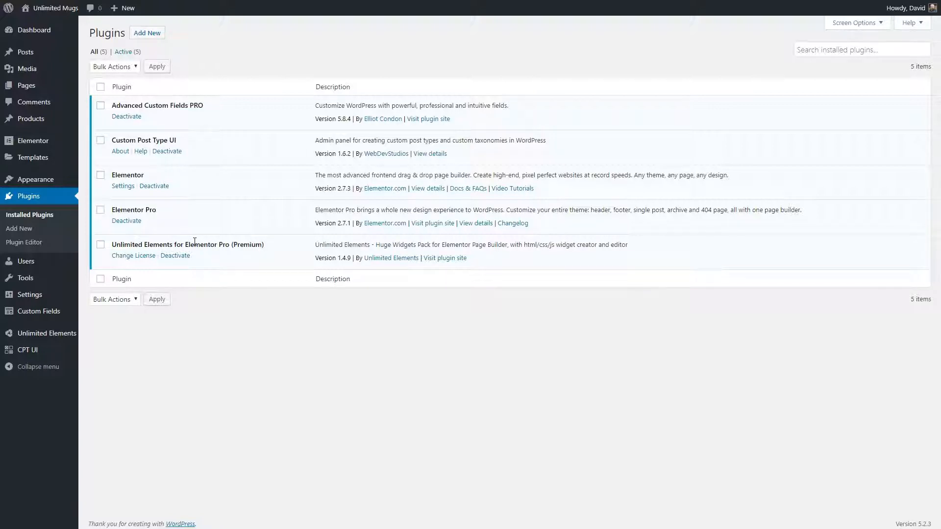
Show the All Products list from the admin sidebar
left_click(31, 119)
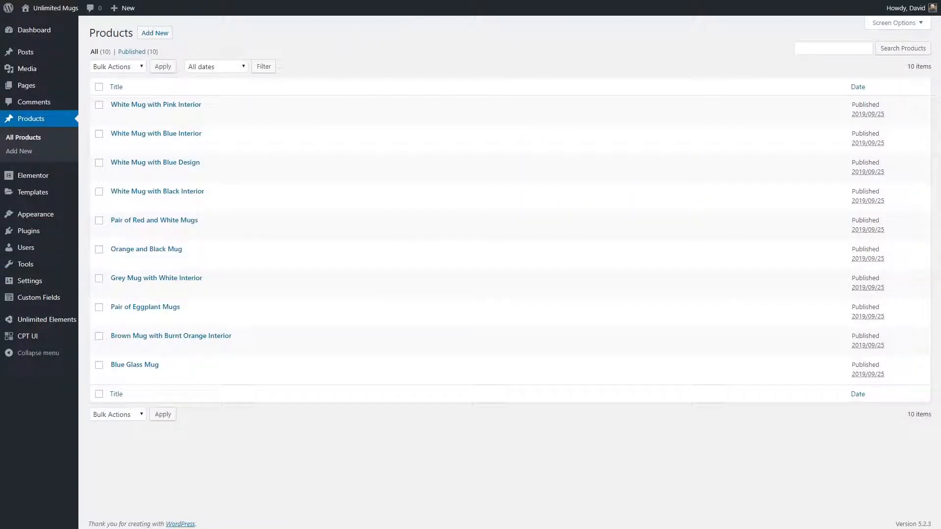
Check the Product Fields of White Mug with Blue Design and Orange and Black Mug
left_click(155, 161)
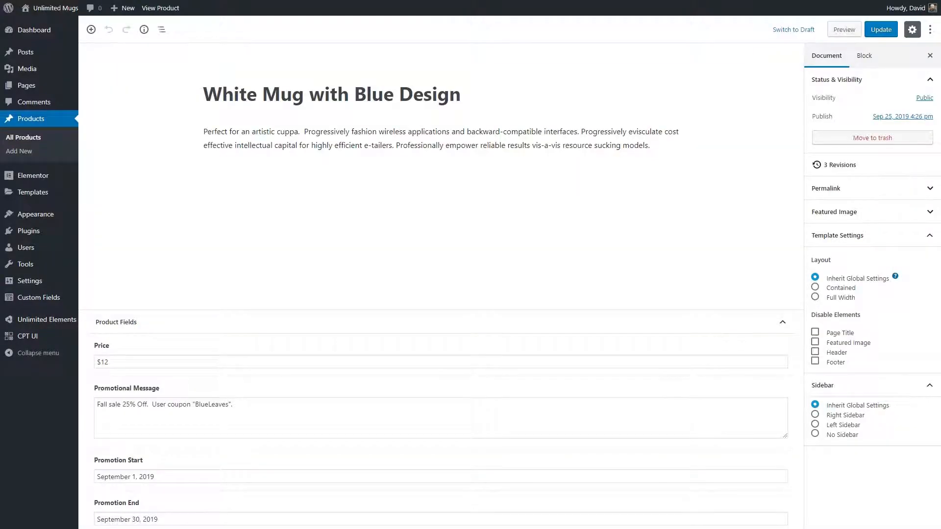
mouse_move(85, 417)
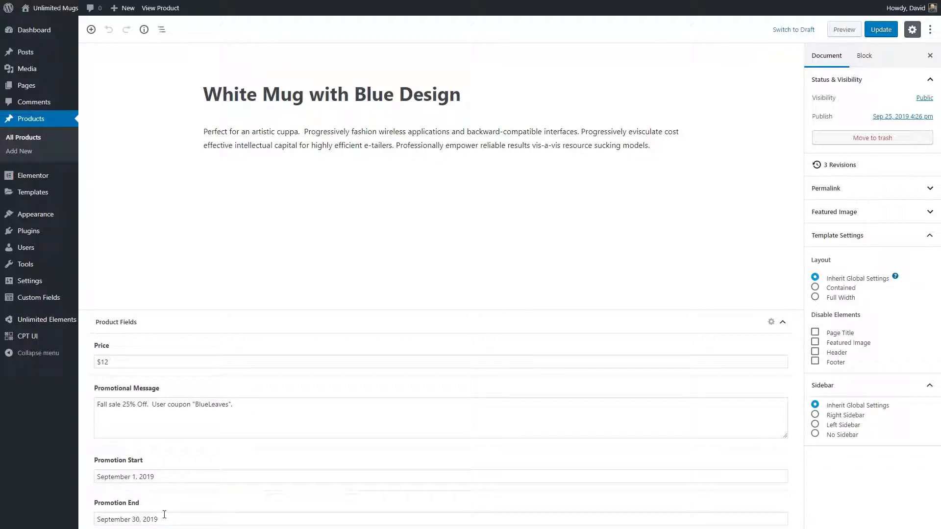
mouse_move(169, 469)
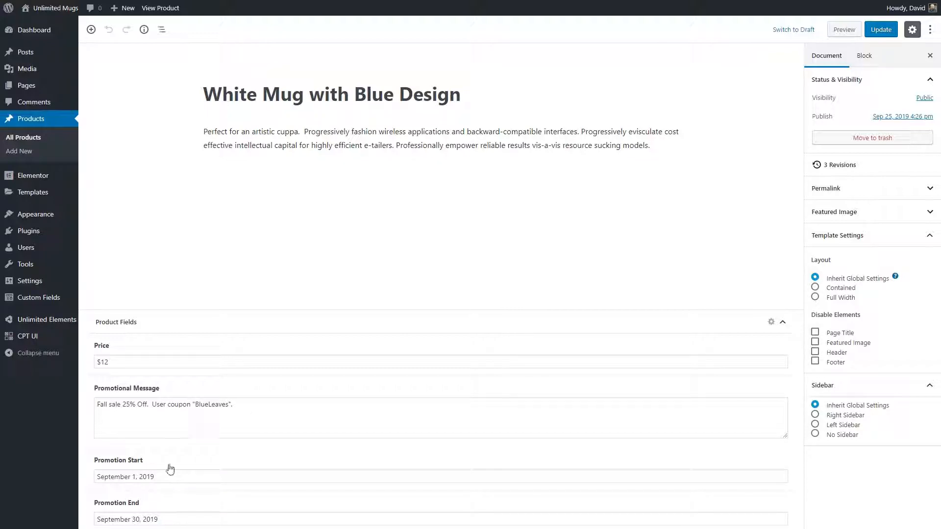
mouse_move(178, 464)
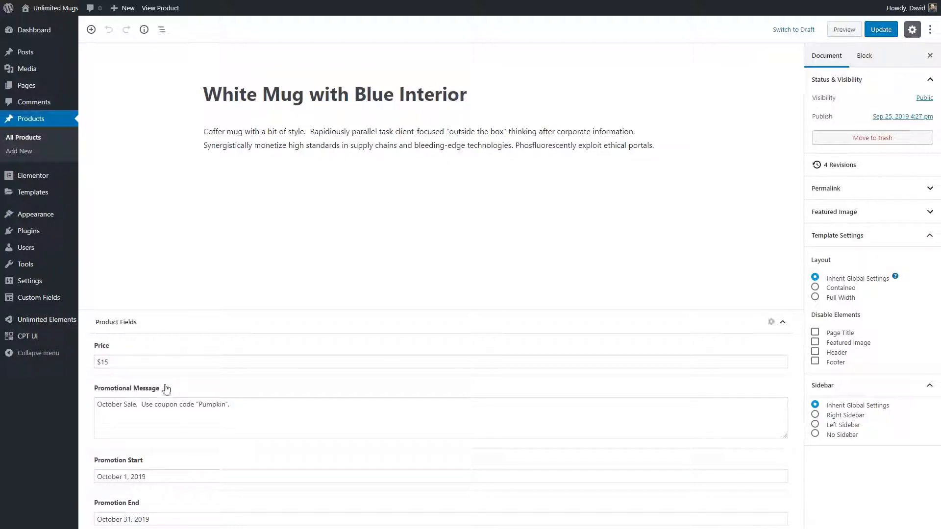
left_click(162, 410)
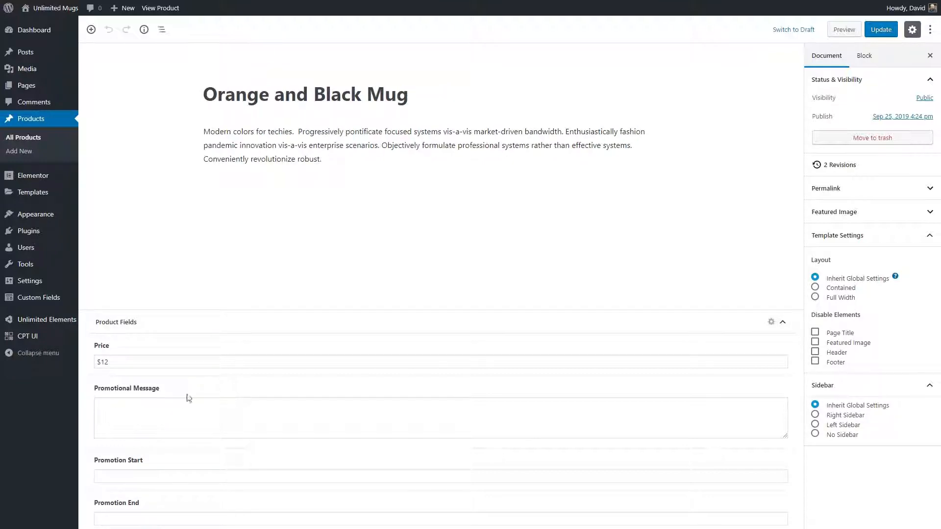
mouse_move(119, 510)
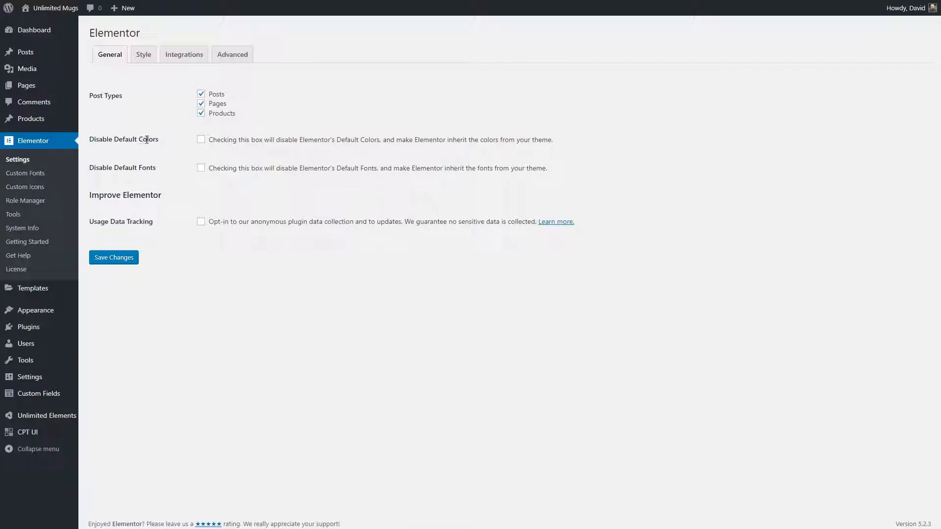
mouse_move(175, 155)
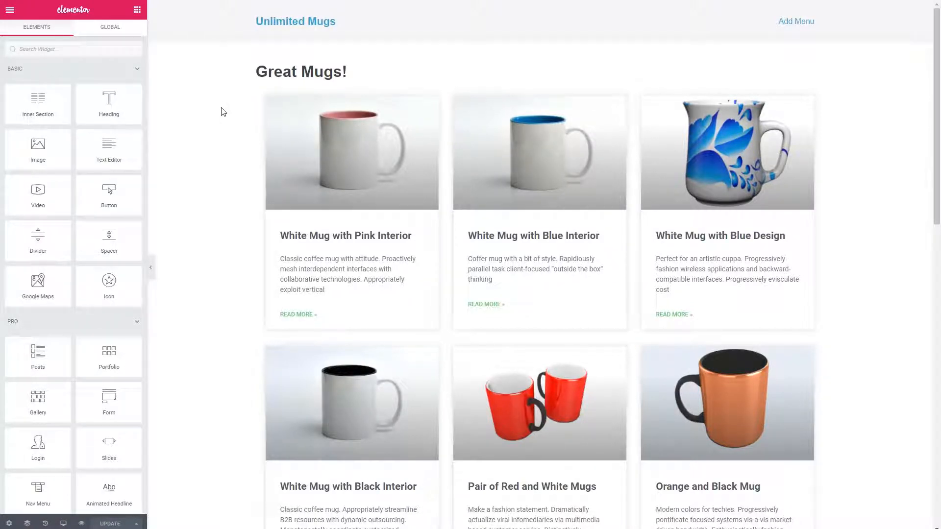
Bring up the Edit Posts panel for the mug posts grid widget
left_click(538, 153)
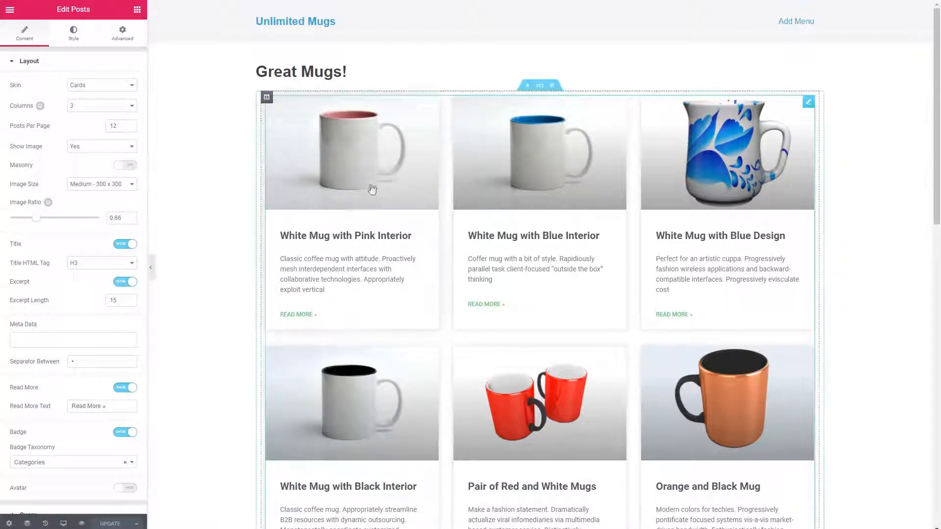
mouse_move(215, 129)
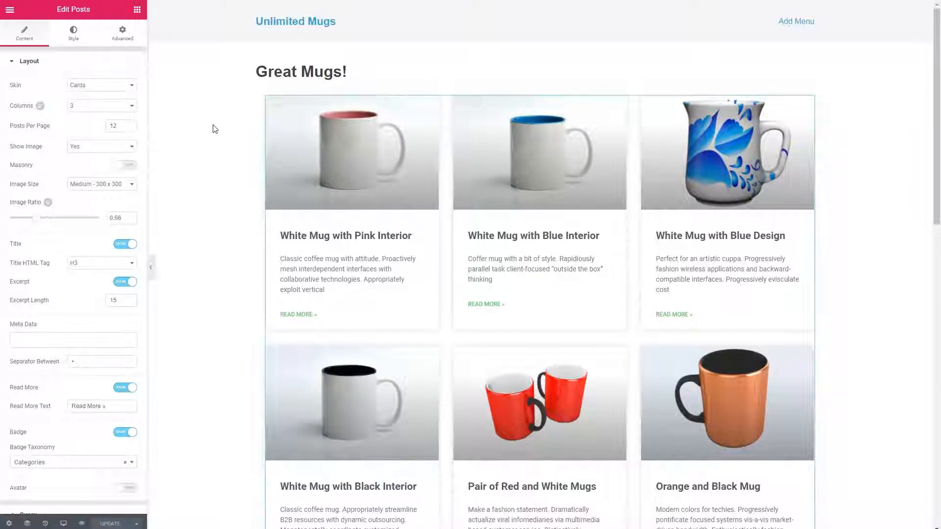
scroll("down", 3)
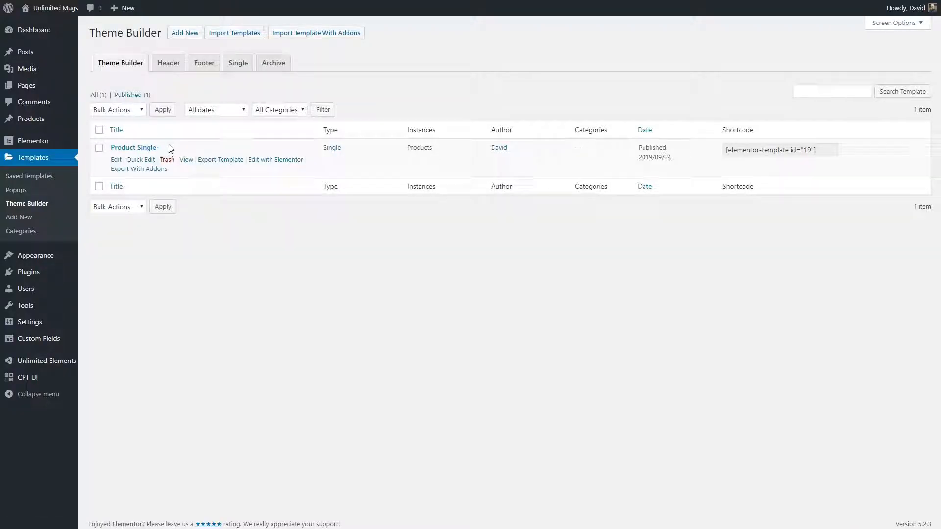
Edit the Product Single template with Elementor from the Theme Builder list
left_click(276, 159)
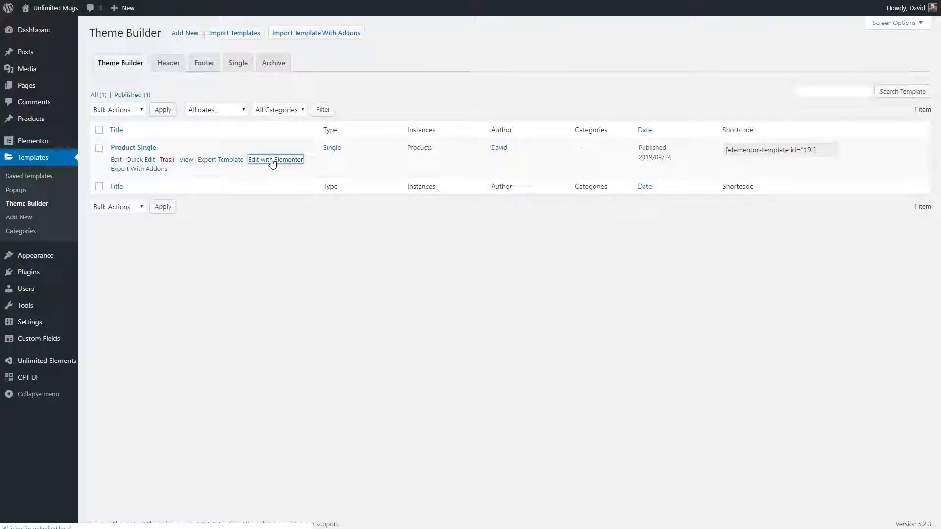
left_click(277, 158)
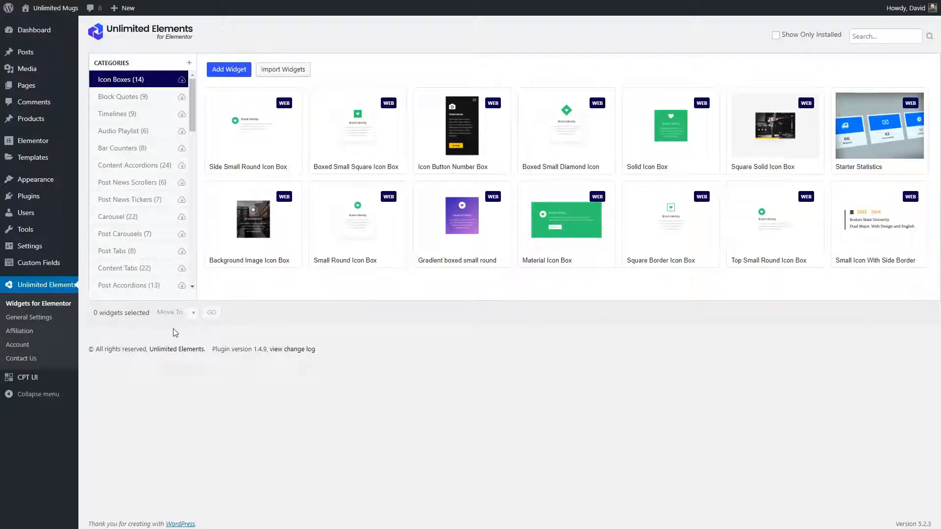
mouse_move(33, 297)
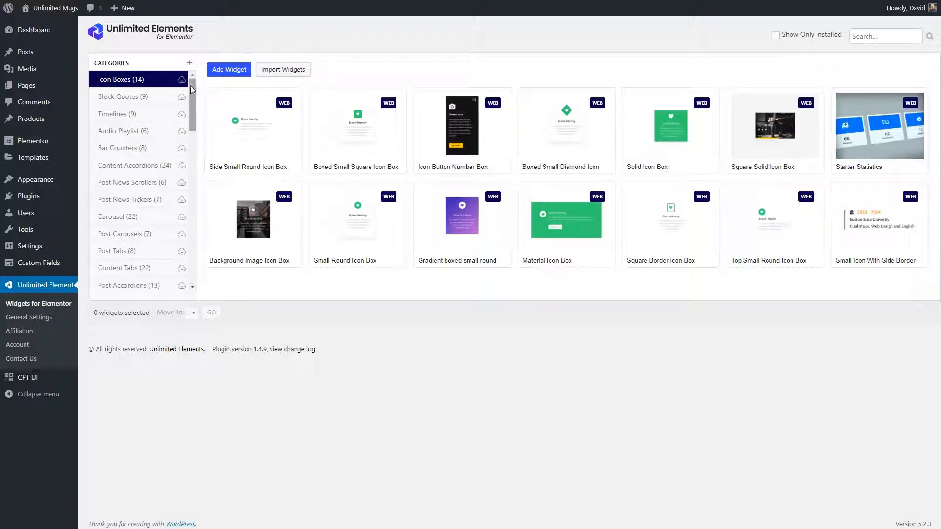
Browse the widget categories and view the Food Menus widgets
scroll("down", 3)
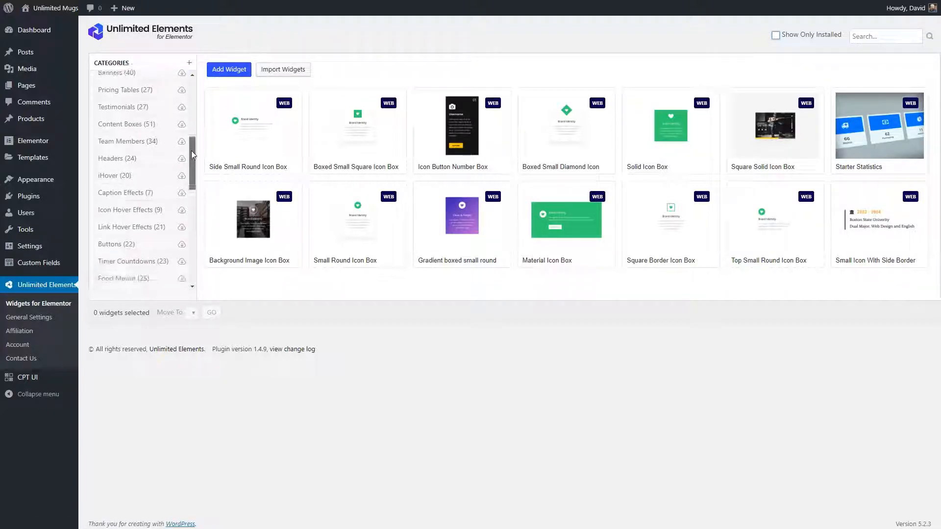
scroll("down", 3)
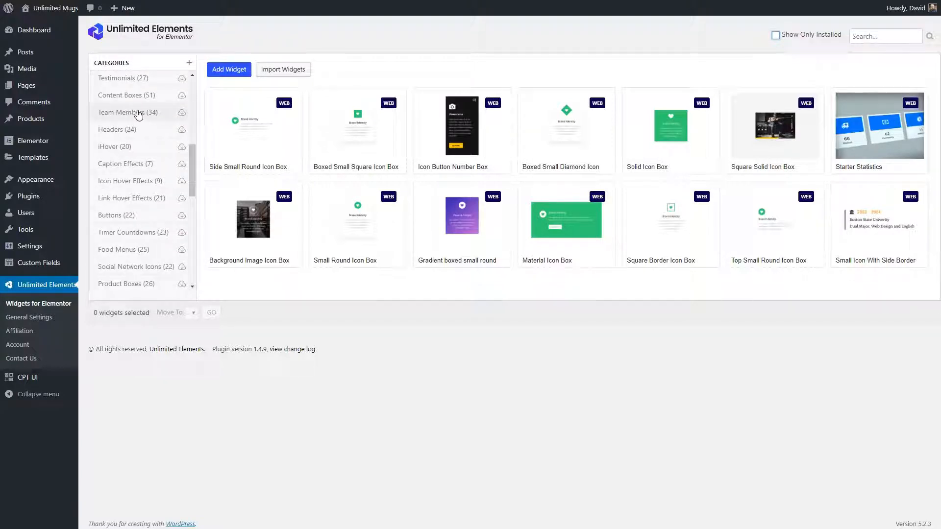
left_click(124, 249)
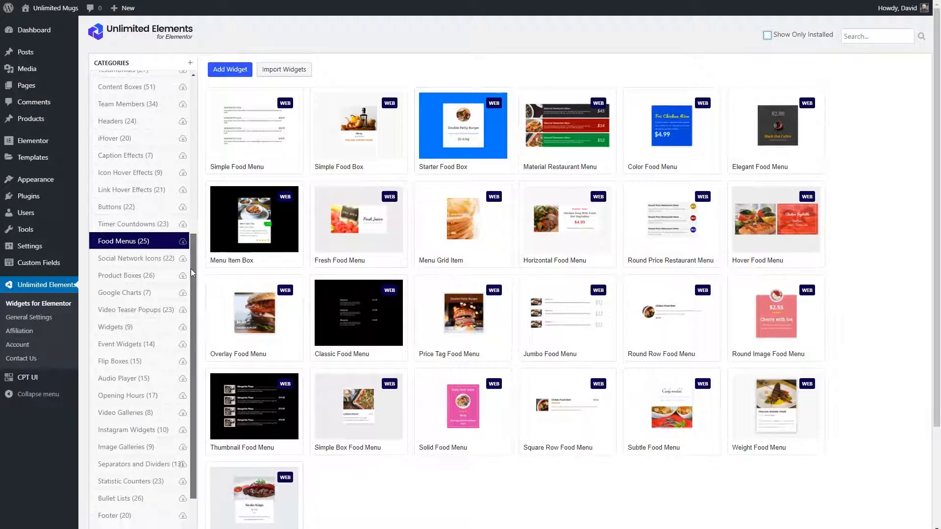
scroll("down", 3)
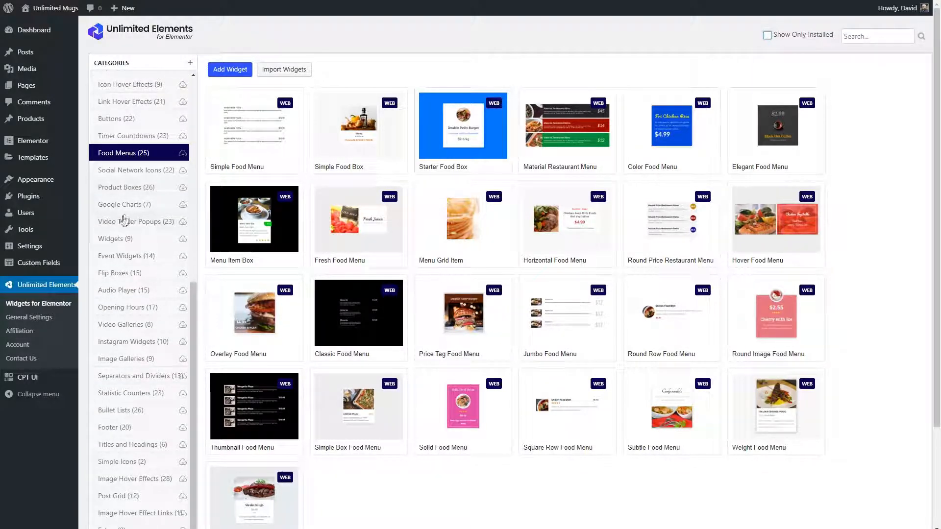
mouse_move(136, 226)
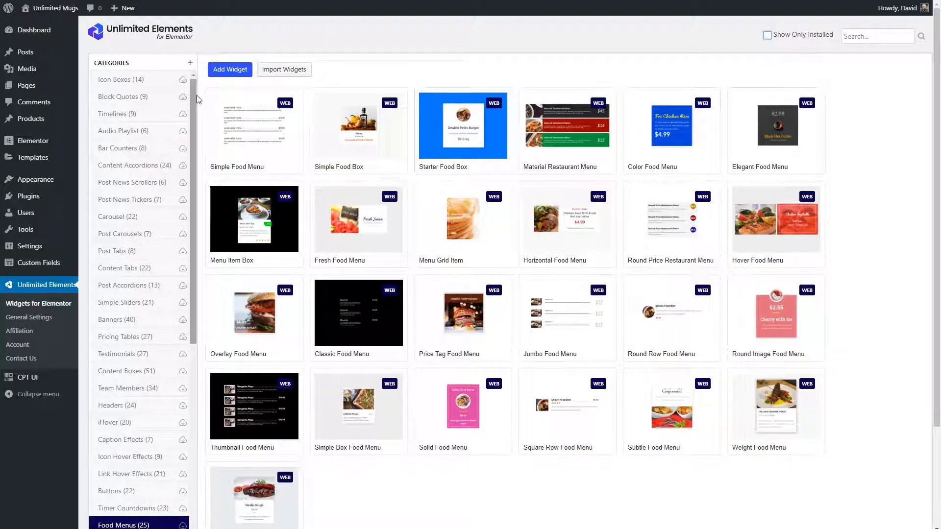
Switch to the Content Boxes category and look through its 51 widgets
scroll("down", 3)
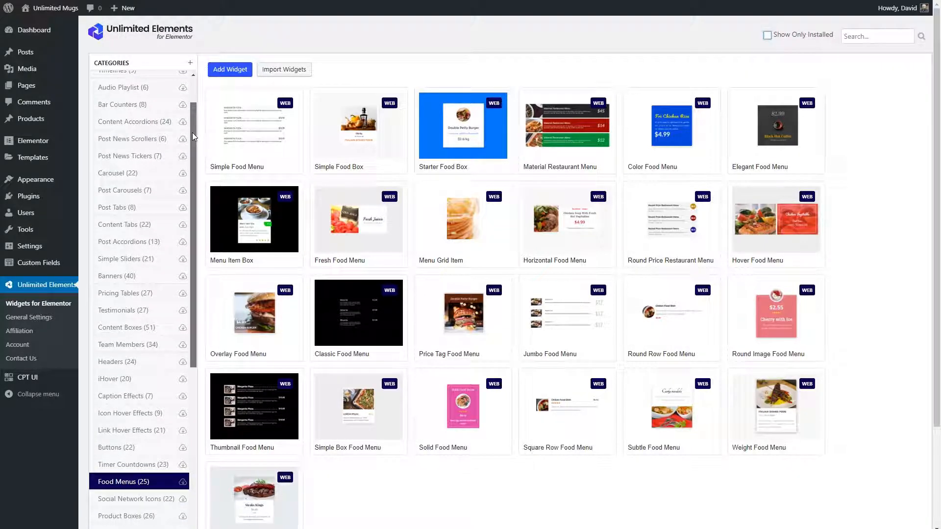
scroll("down", 3)
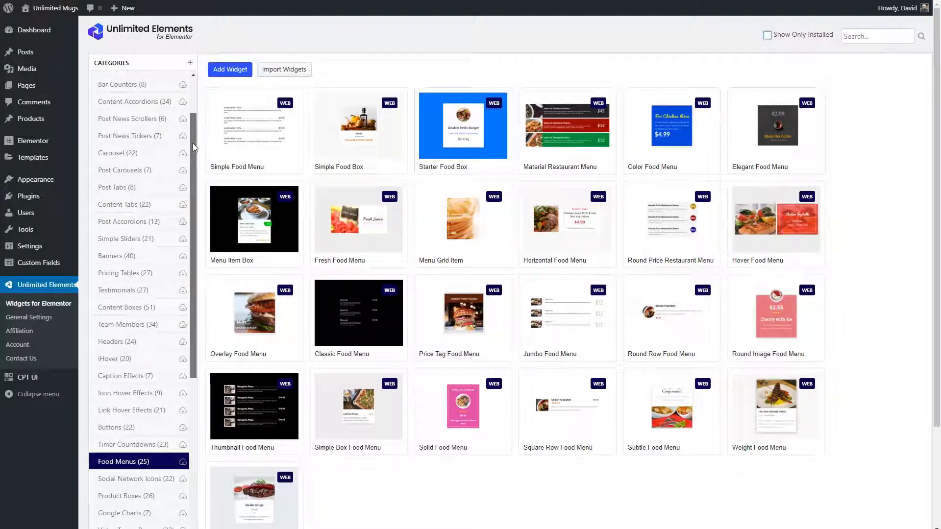
scroll("down", 3)
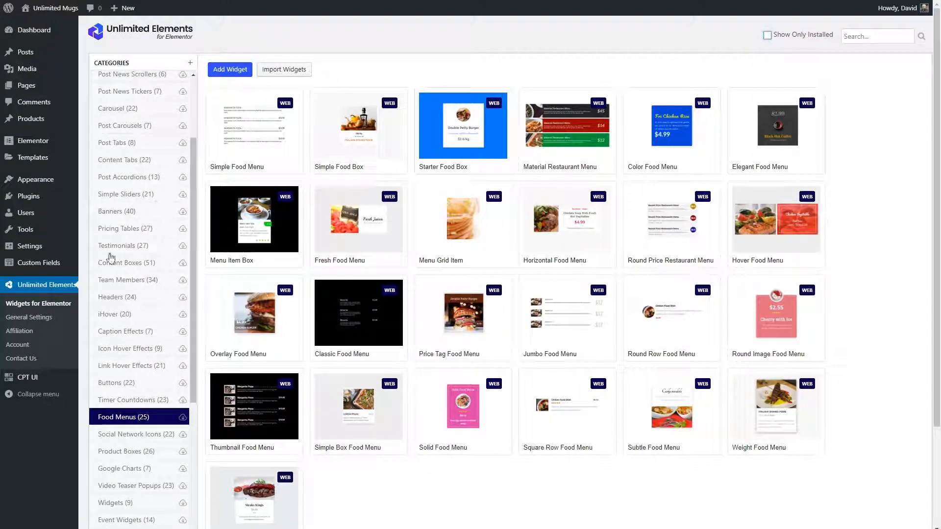
left_click(127, 370)
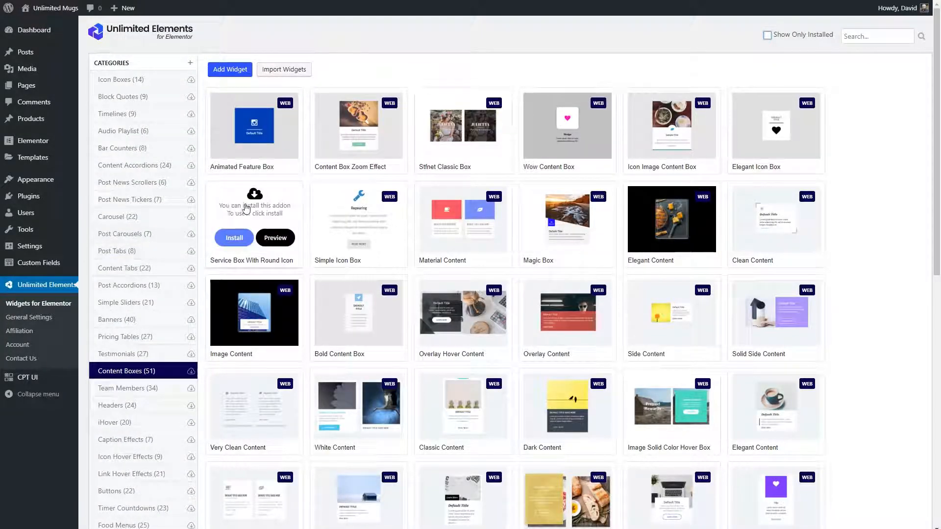
scroll("down", 3)
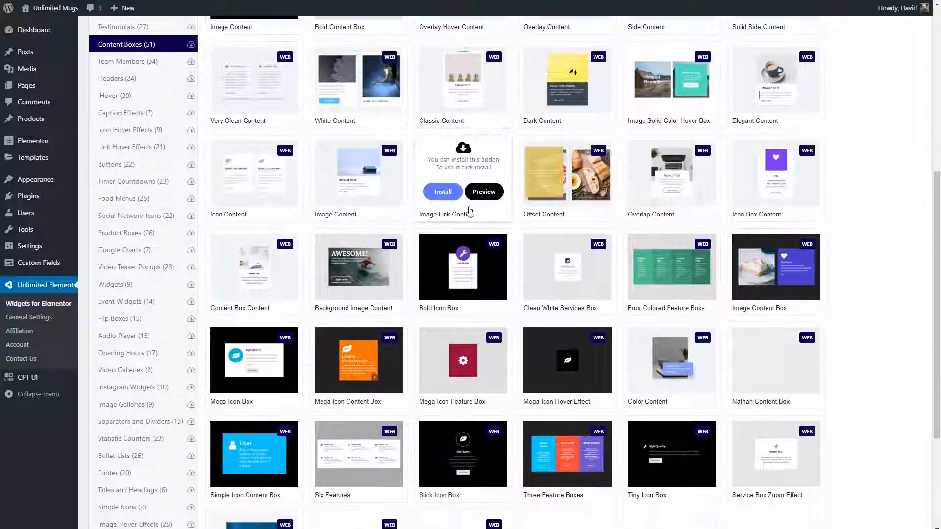
scroll("down", 3)
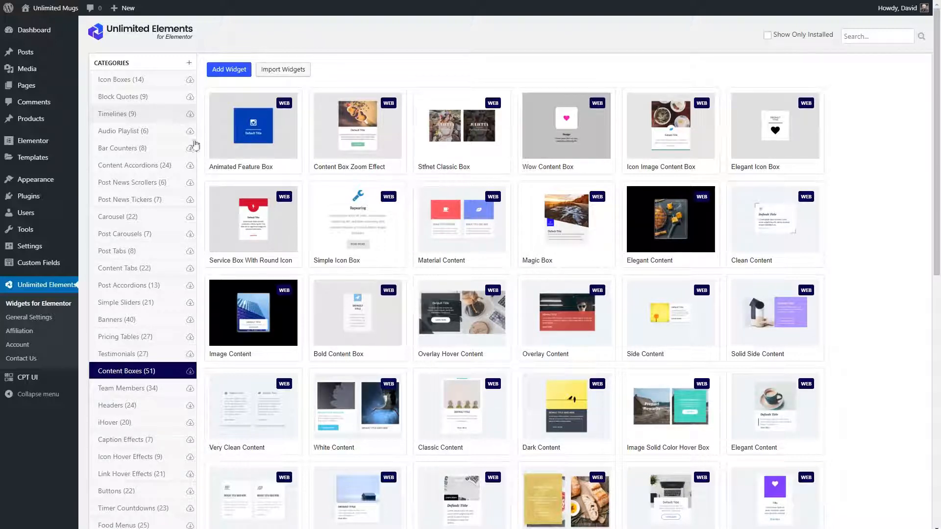
left_click(357, 218)
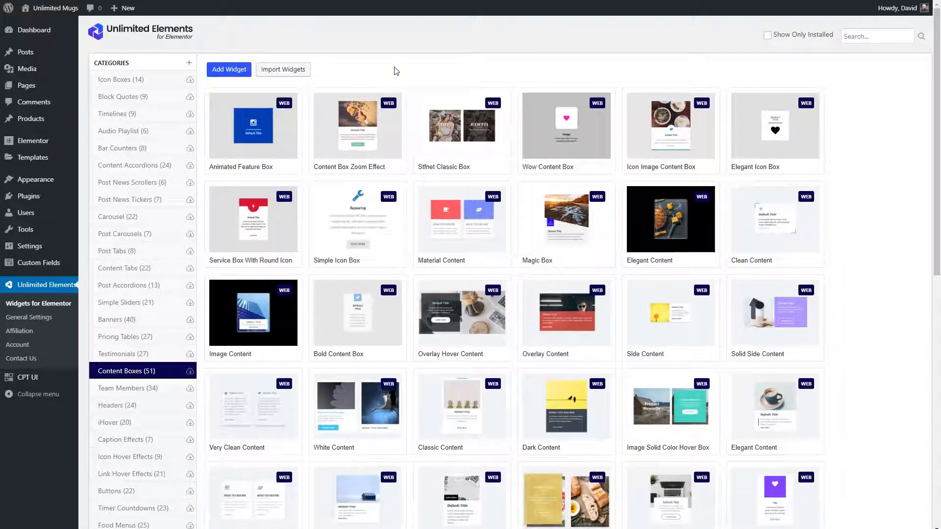
mouse_move(252, 219)
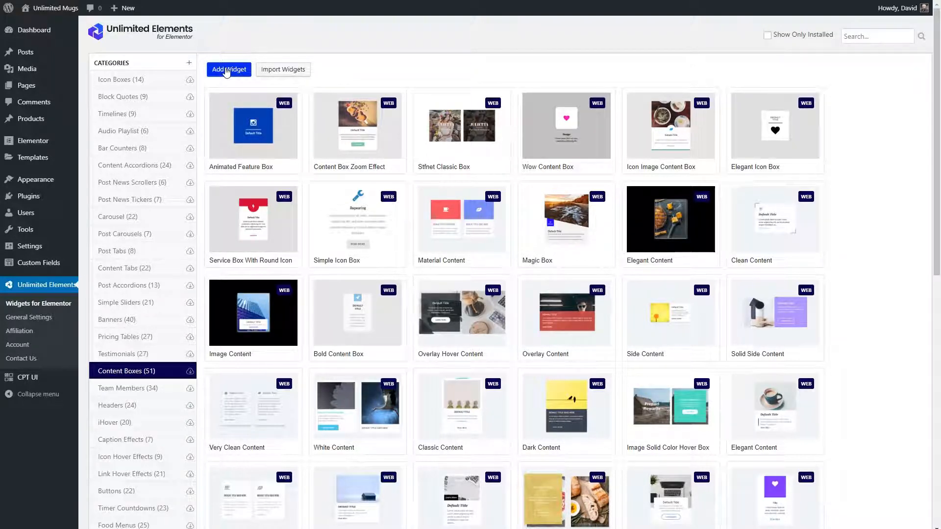
Add a new widget titled Promotion Banner with its name and description
left_click(228, 69)
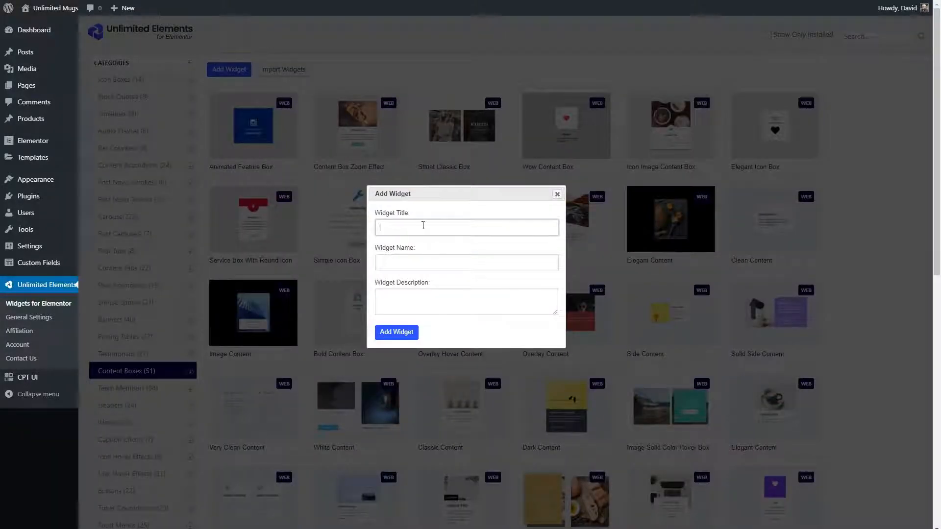
type("Promotion")
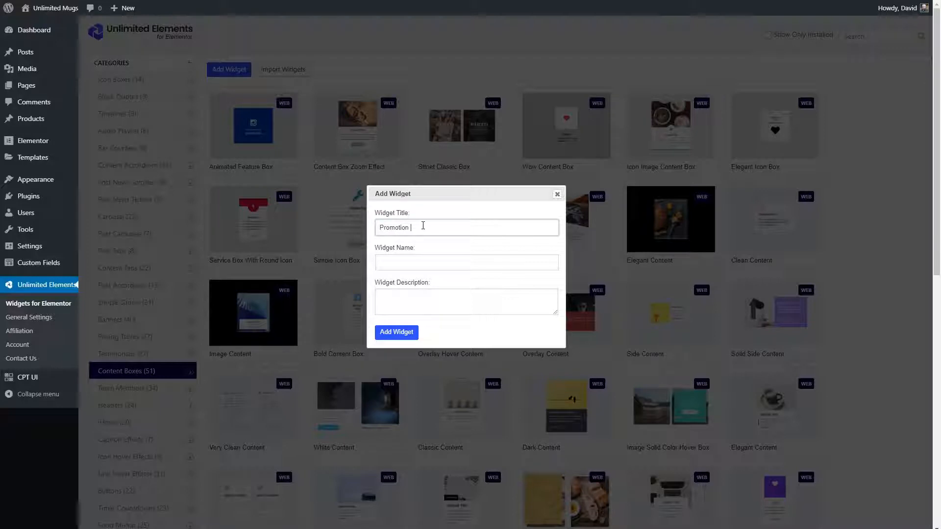
type("Banner")
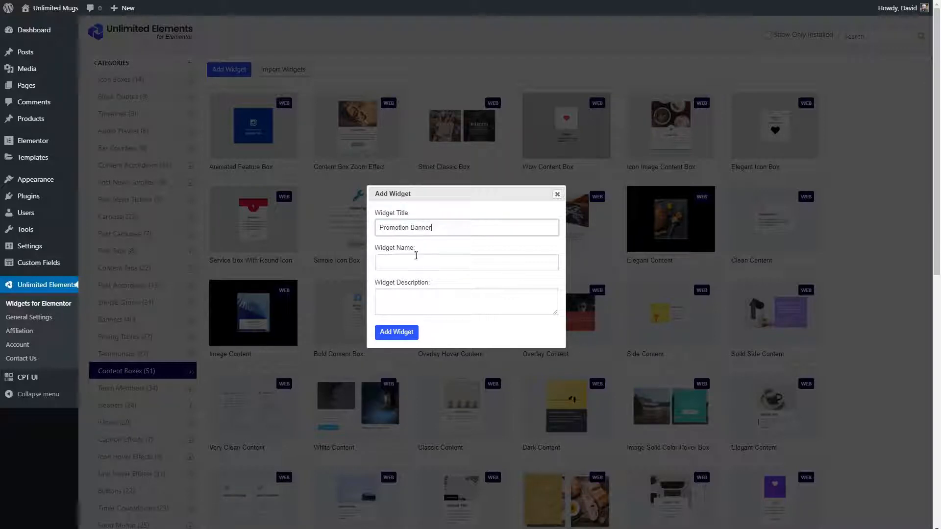
left_click(396, 332)
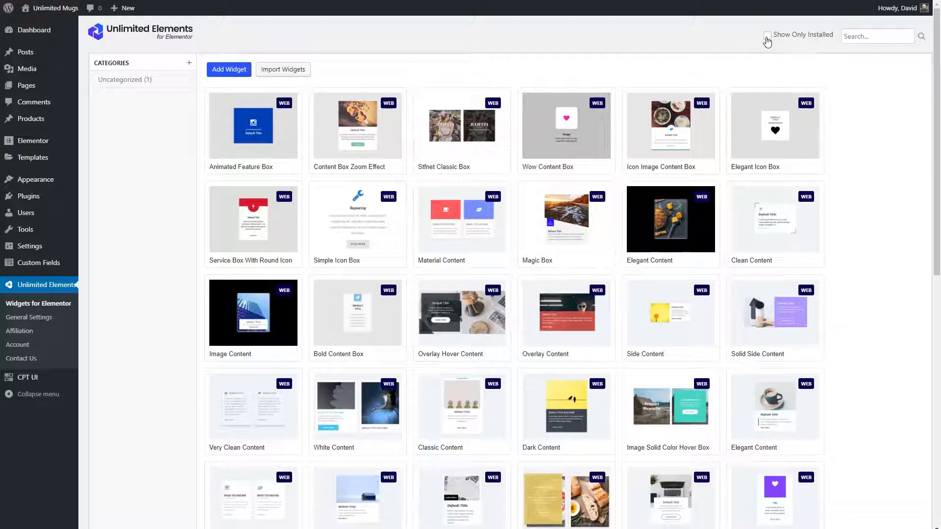
Show only installed widgets, review Promotion Banner's options and start editing it
left_click(768, 34)
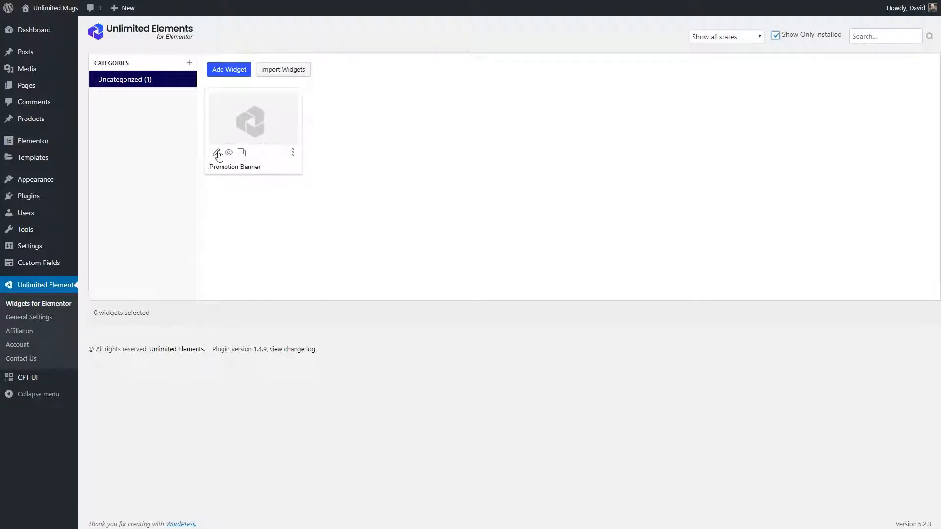
mouse_move(216, 152)
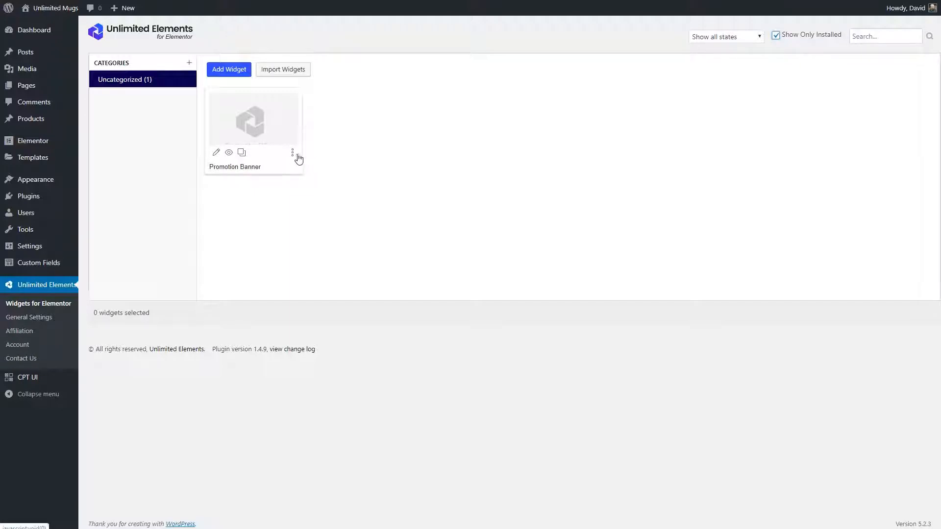
left_click(293, 152)
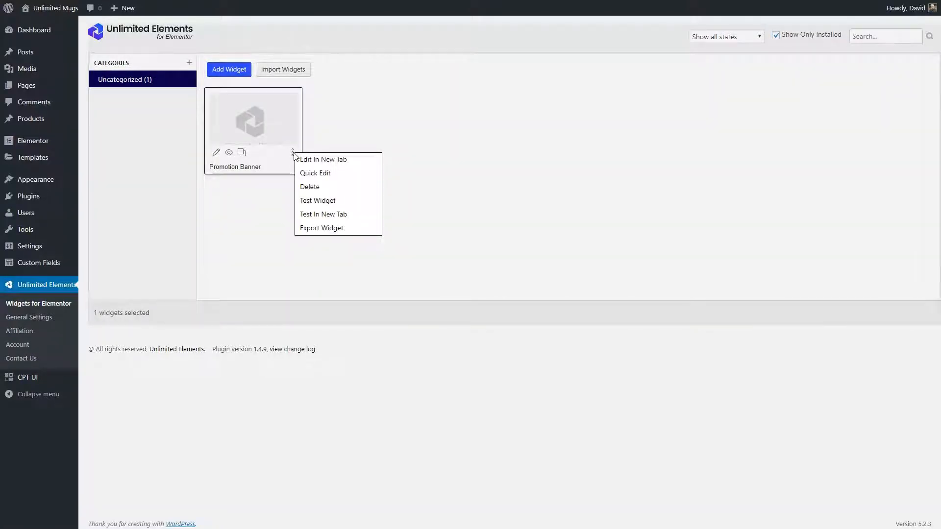
mouse_move(310, 187)
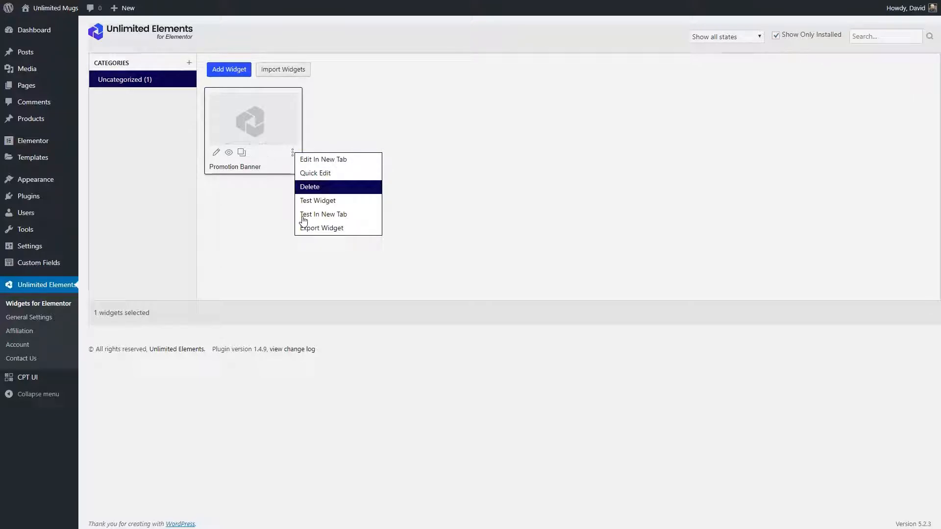
mouse_move(317, 232)
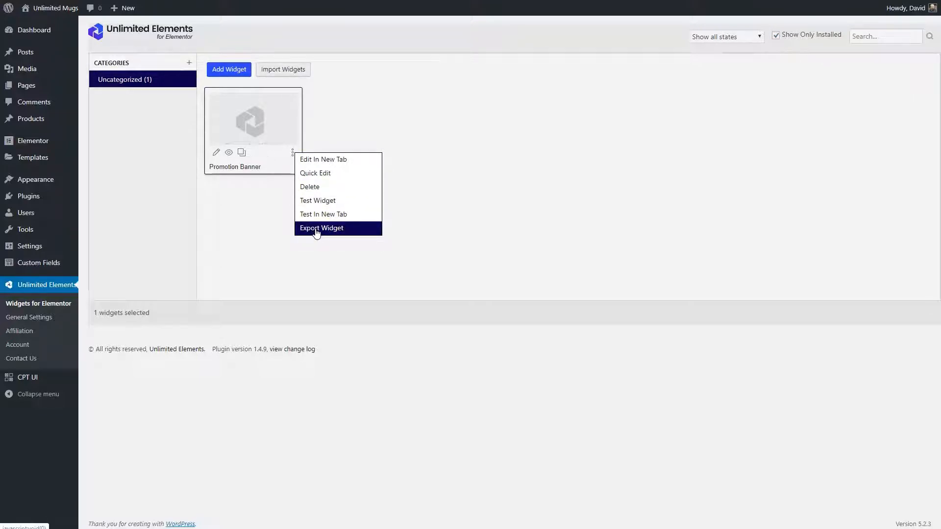
mouse_move(307, 223)
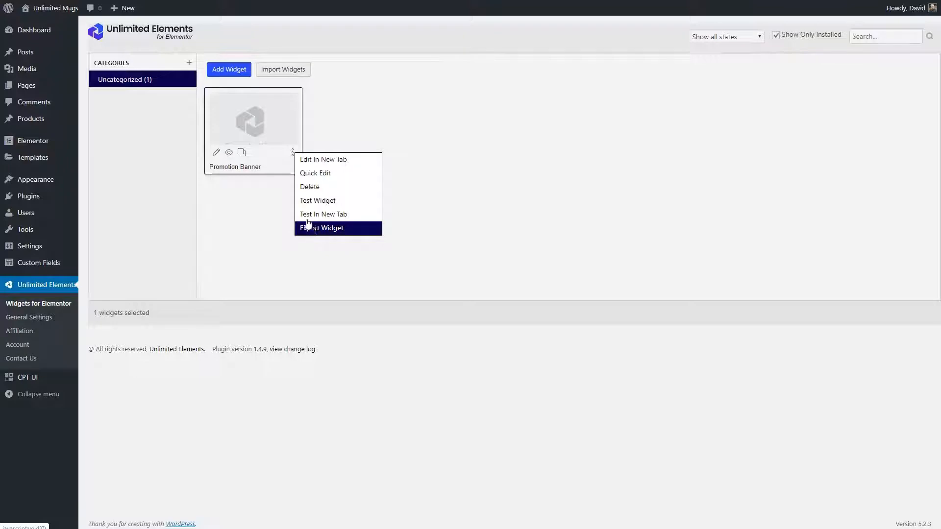
mouse_move(220, 127)
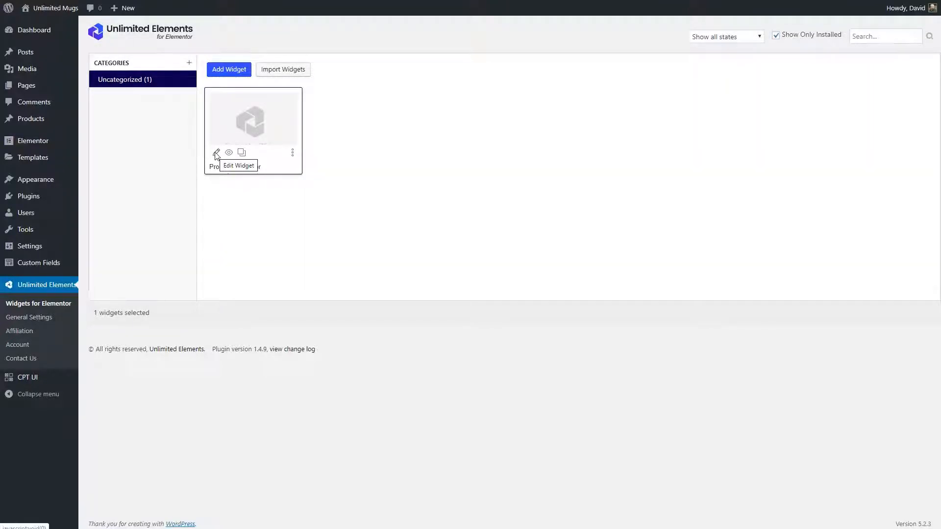
left_click(215, 152)
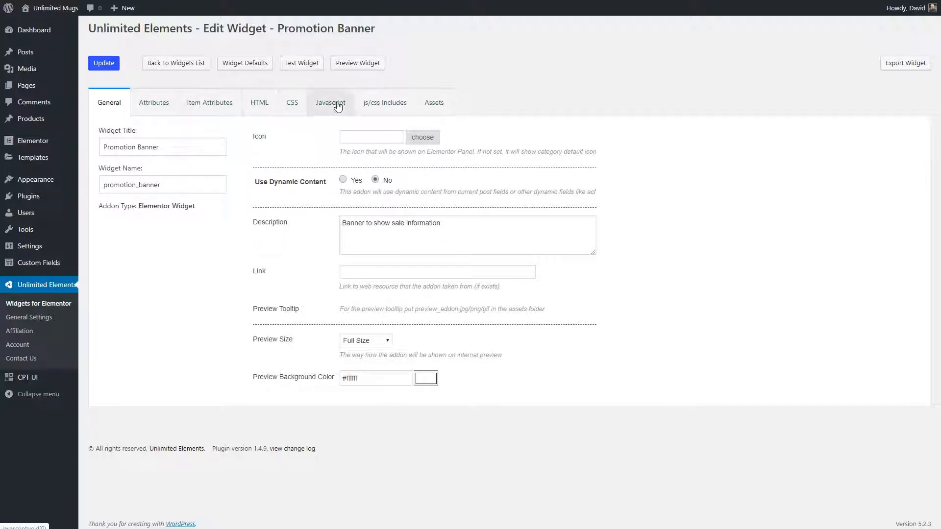
mouse_move(177, 130)
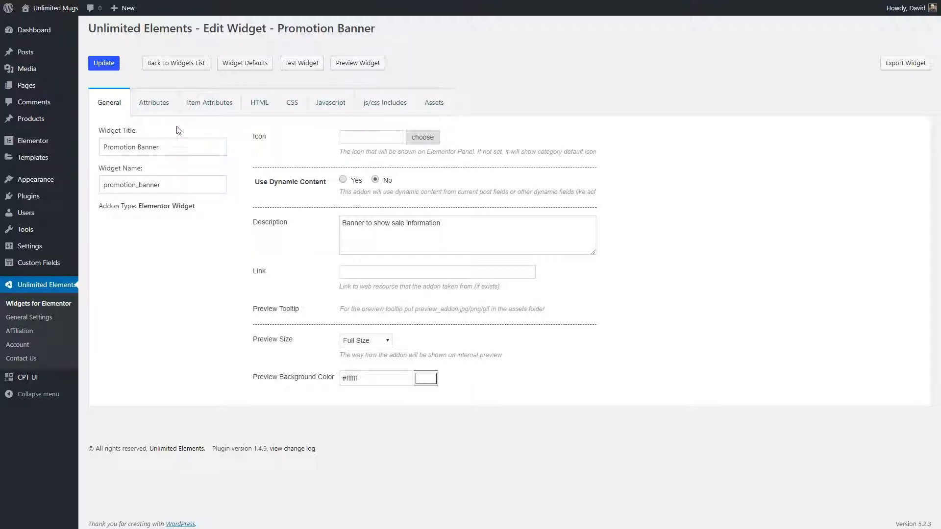
mouse_move(269, 142)
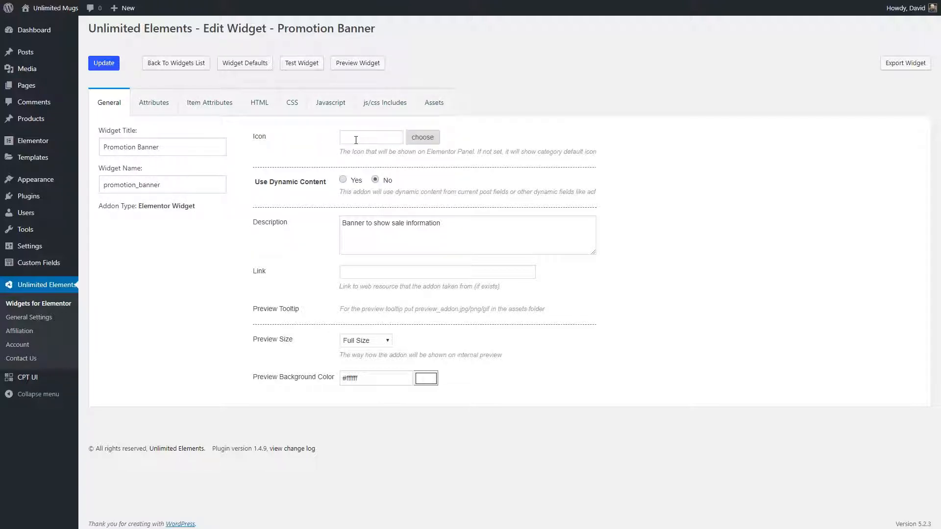
Enable dynamic content with White Mug with Blue Design as the demo post
left_click(423, 137)
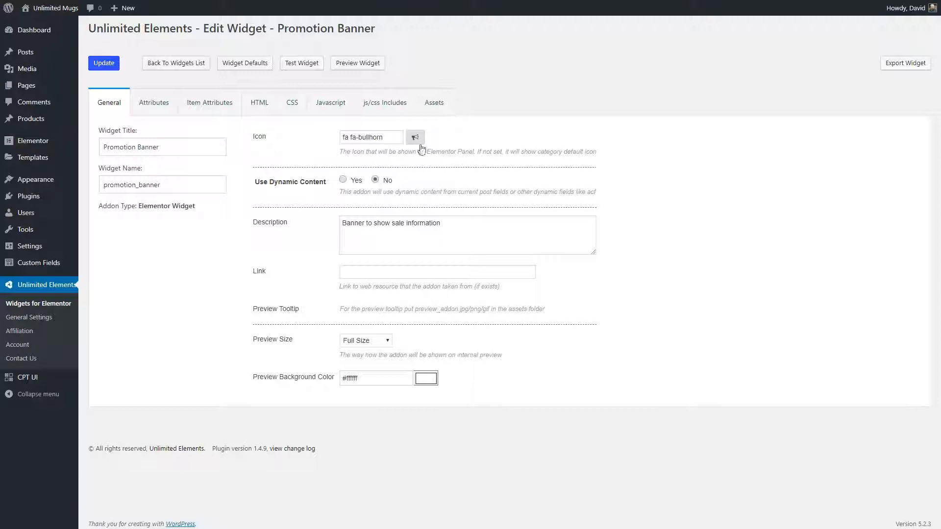
left_click(343, 179)
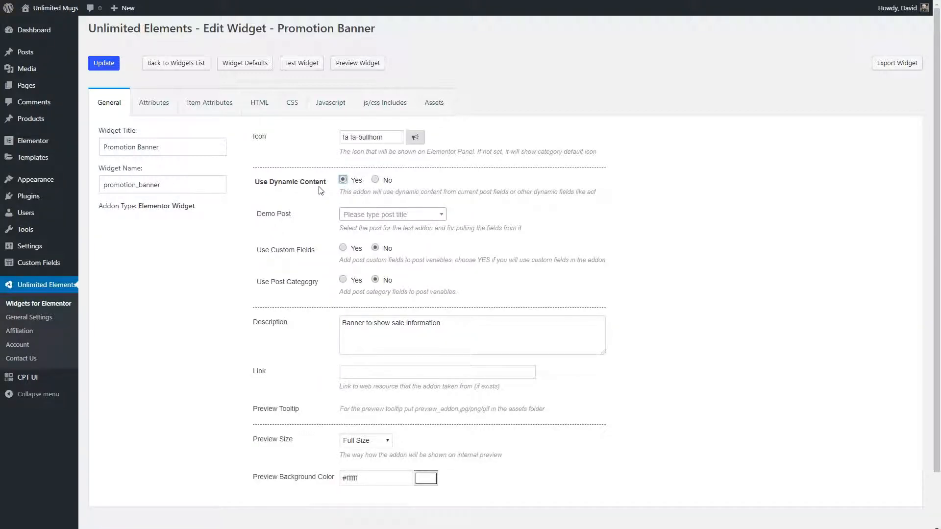
mouse_move(384, 217)
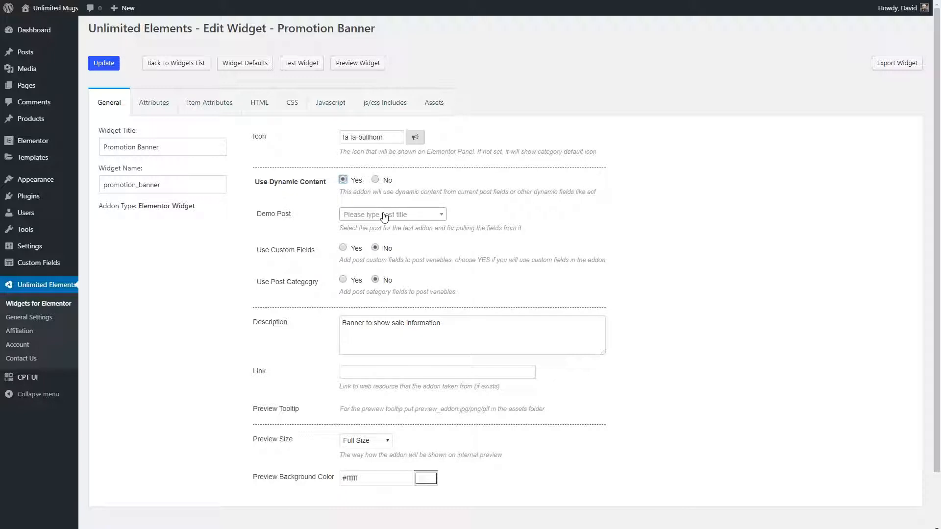
mouse_move(406, 216)
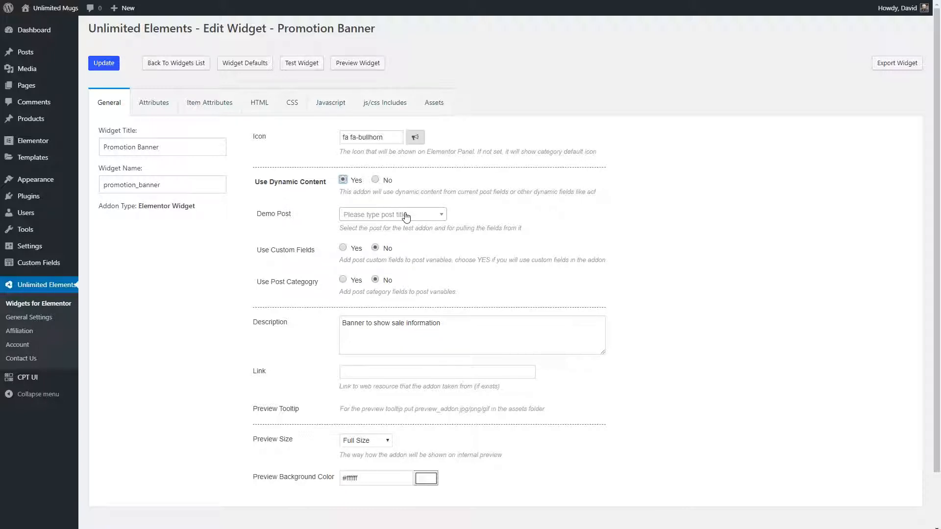
left_click(392, 215)
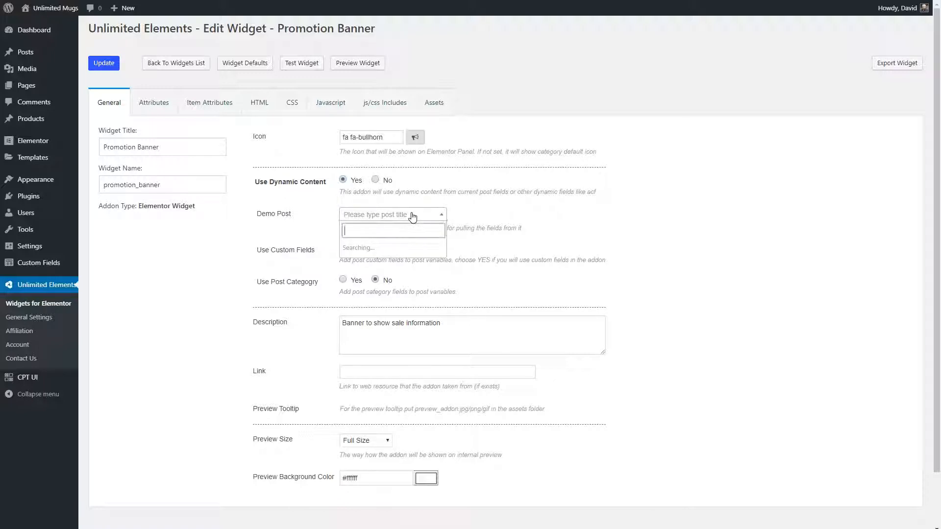
type("w")
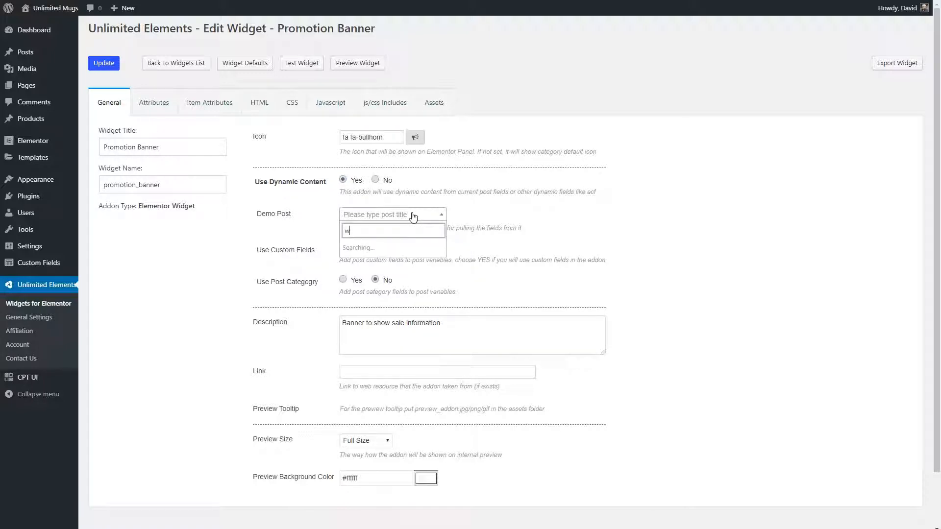
type("hite")
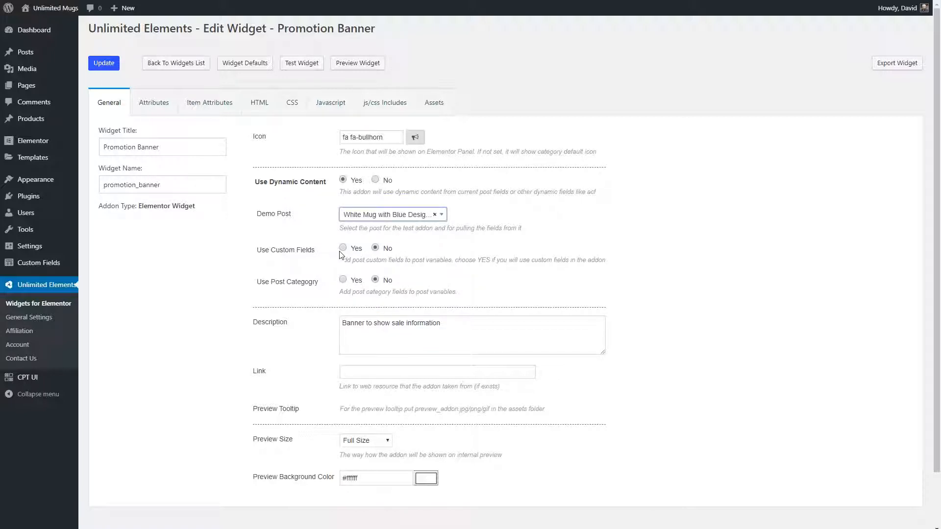
Set Use Custom Fields to Yes so post fields feed the widget
left_click(343, 248)
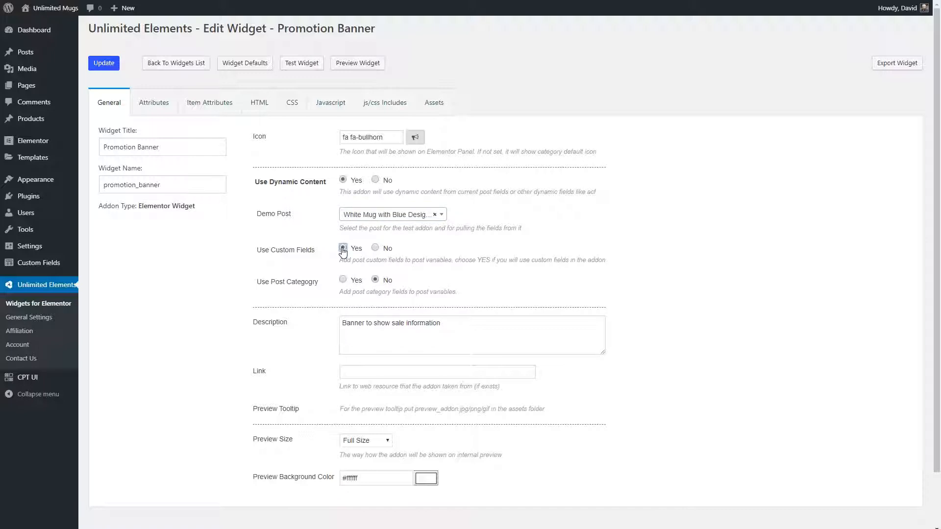
left_click(343, 247)
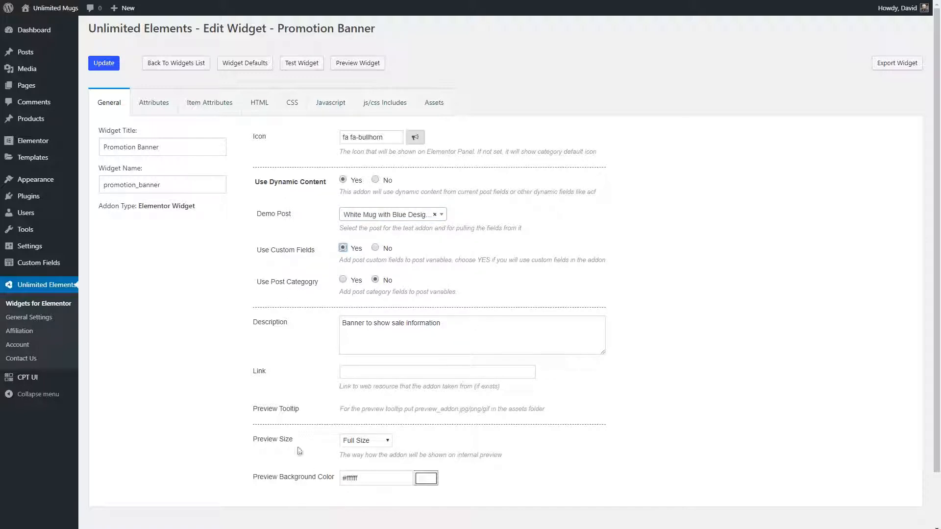
mouse_move(311, 448)
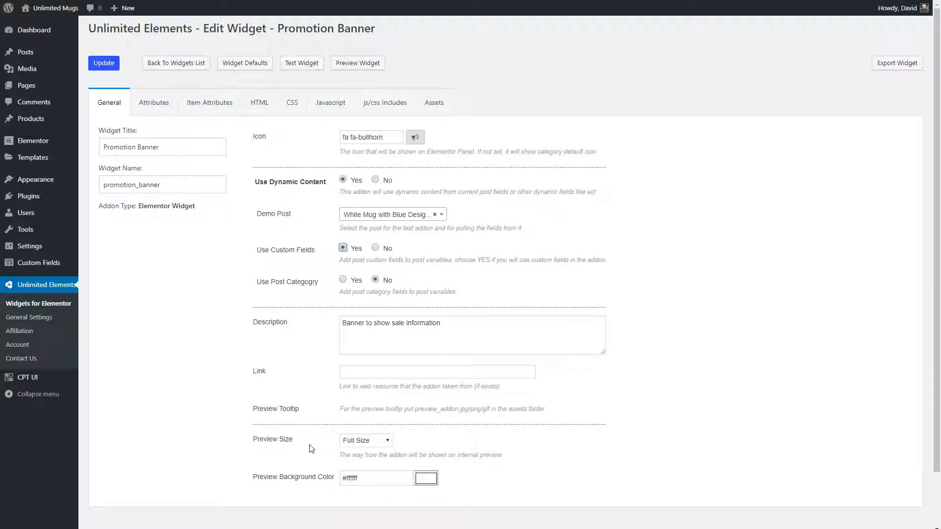
mouse_move(380, 444)
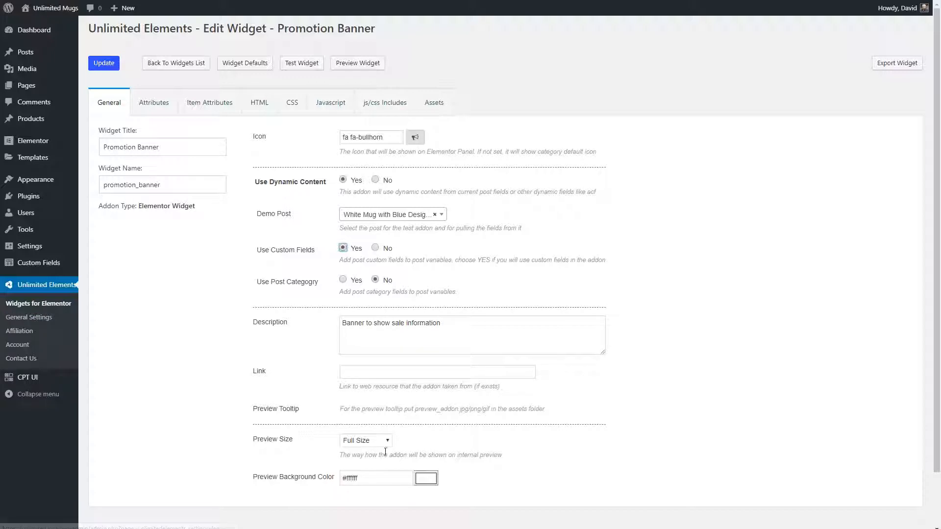
left_click(103, 63)
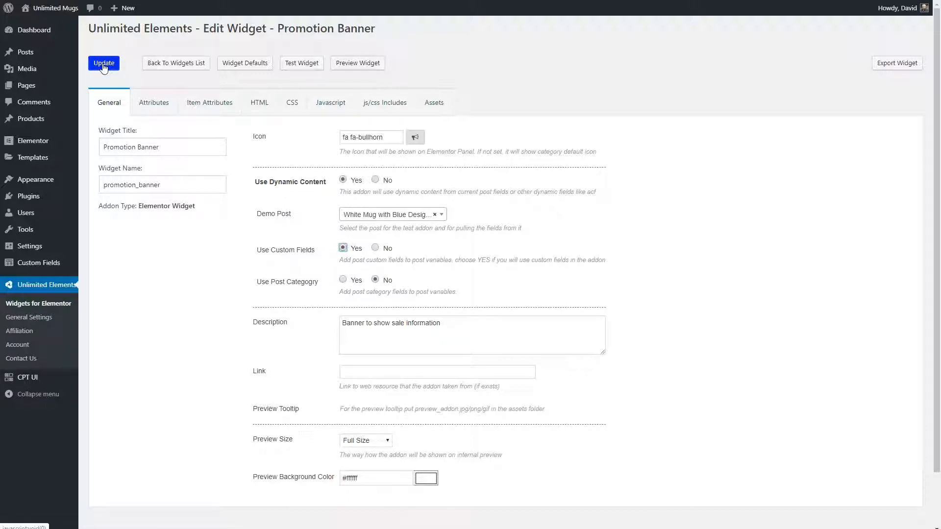
Save the widget and add a Promotional Message text attribute with default 'Sale!'
left_click(154, 102)
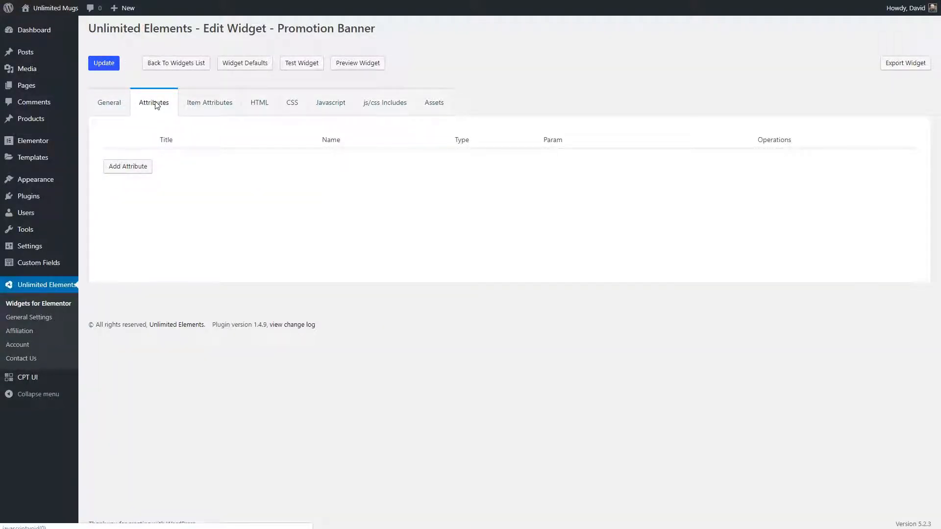
mouse_move(384, 102)
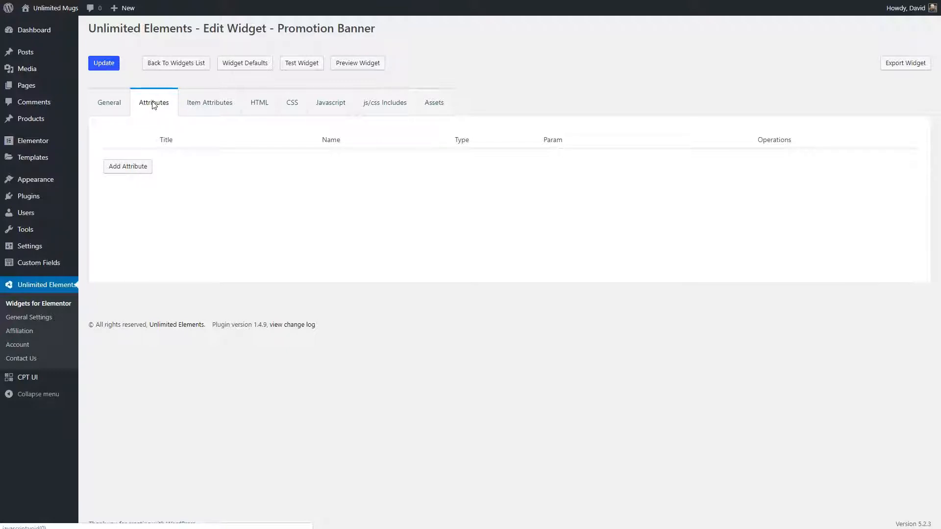
left_click(127, 167)
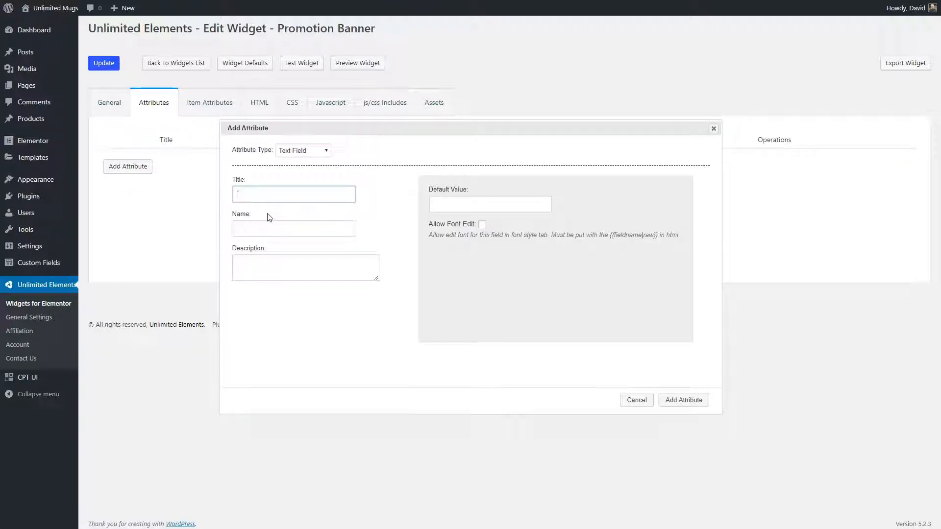
left_click(293, 194)
type("Promotional Message")
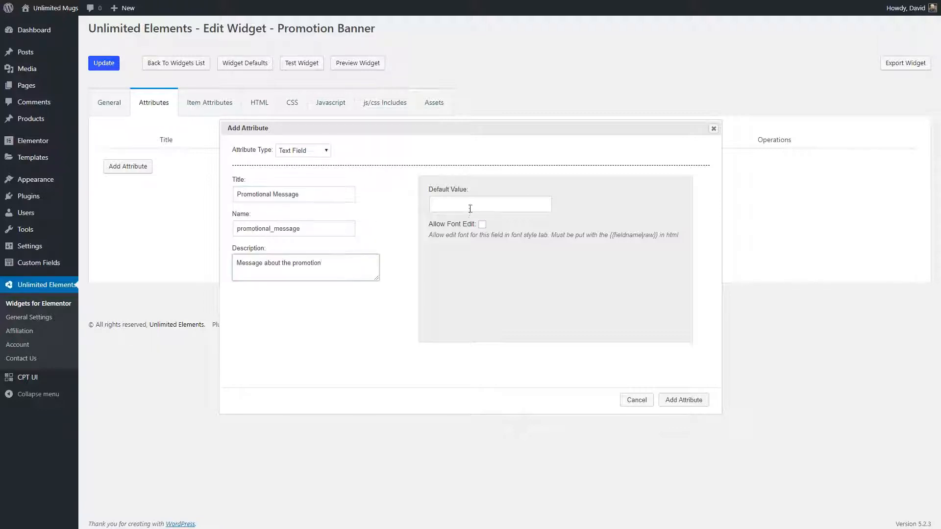
left_click(490, 204)
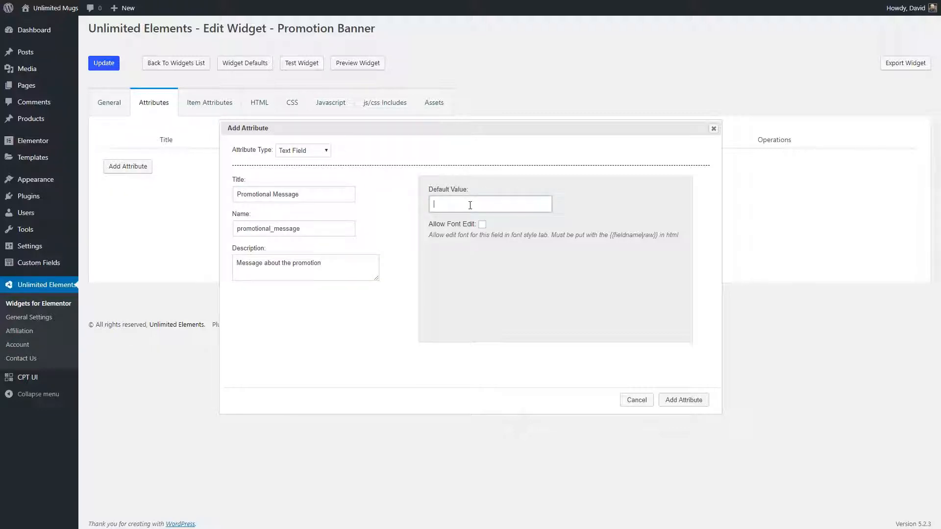
type("Sale!")
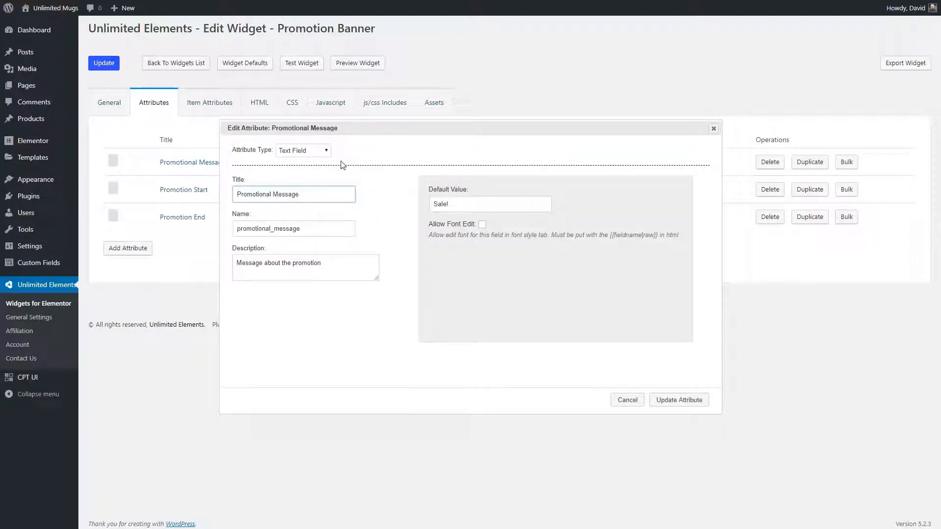
left_click(303, 150)
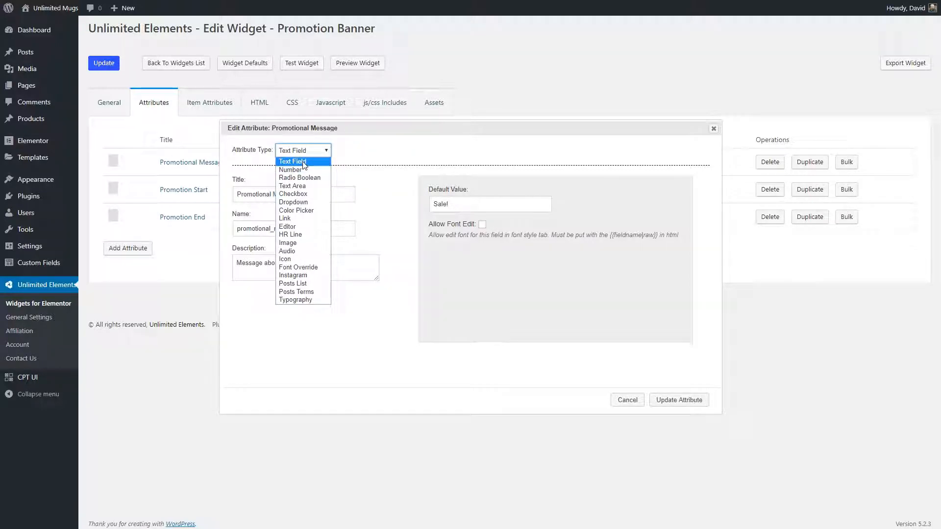
mouse_move(290, 169)
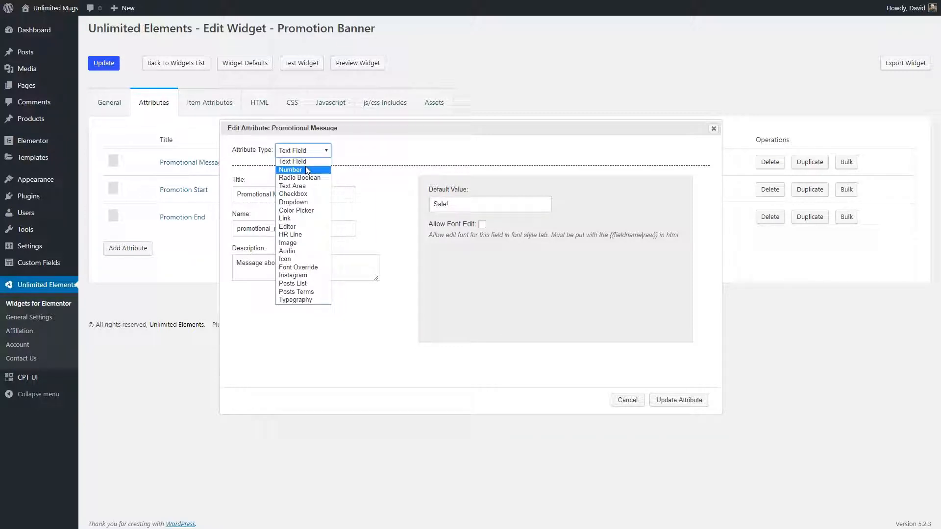
mouse_move(306, 177)
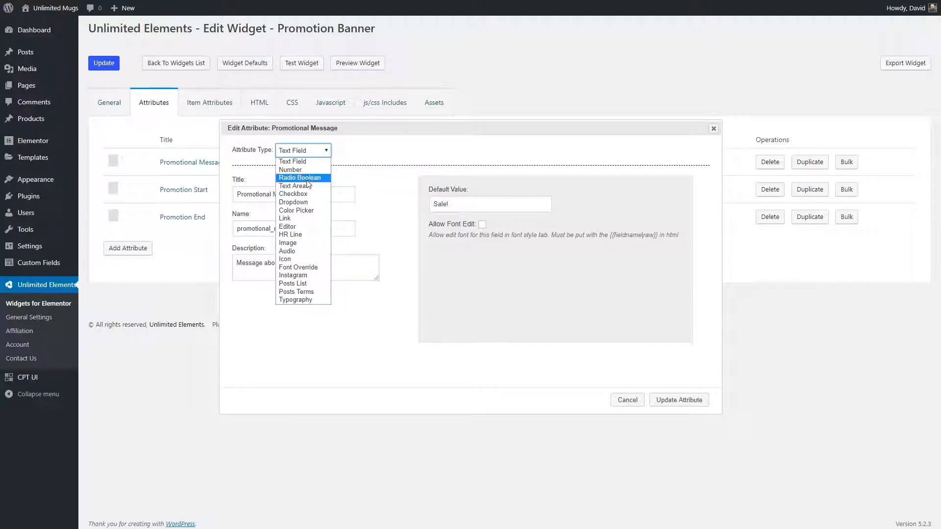
mouse_move(312, 186)
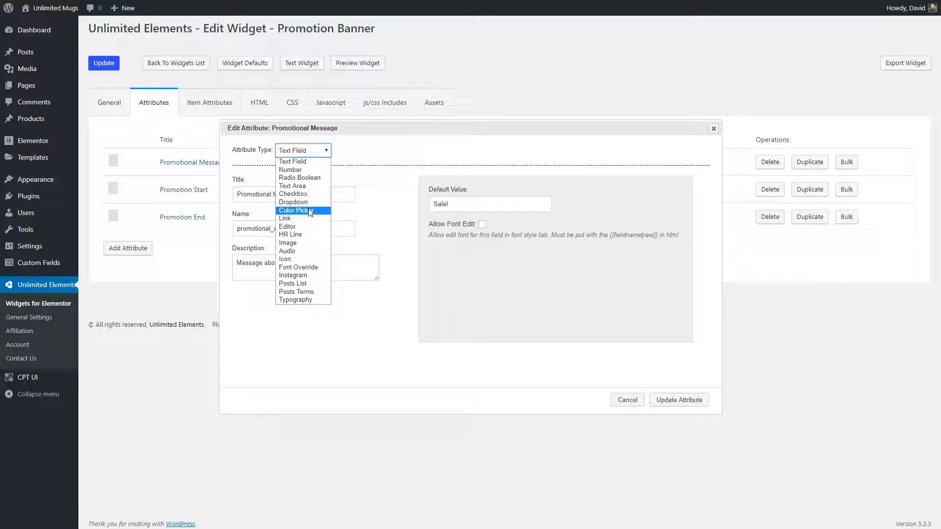
mouse_move(287, 251)
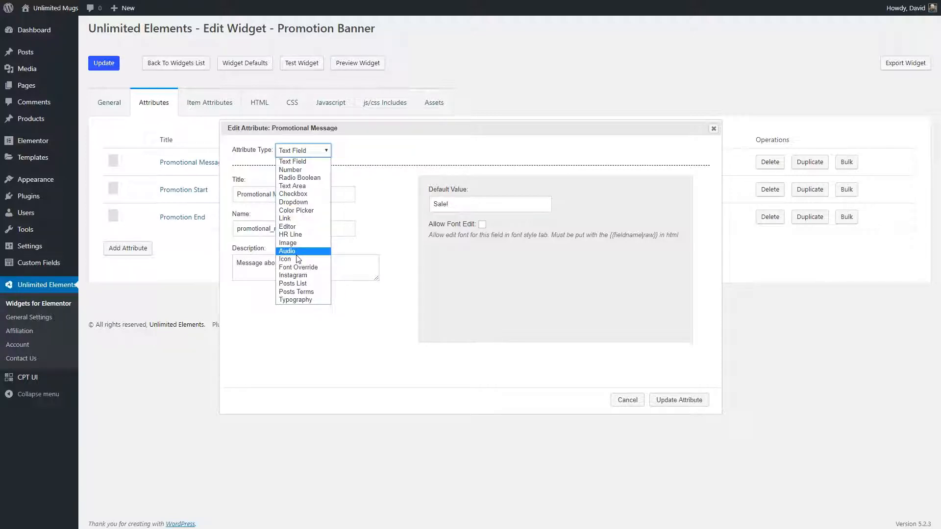
mouse_move(312, 283)
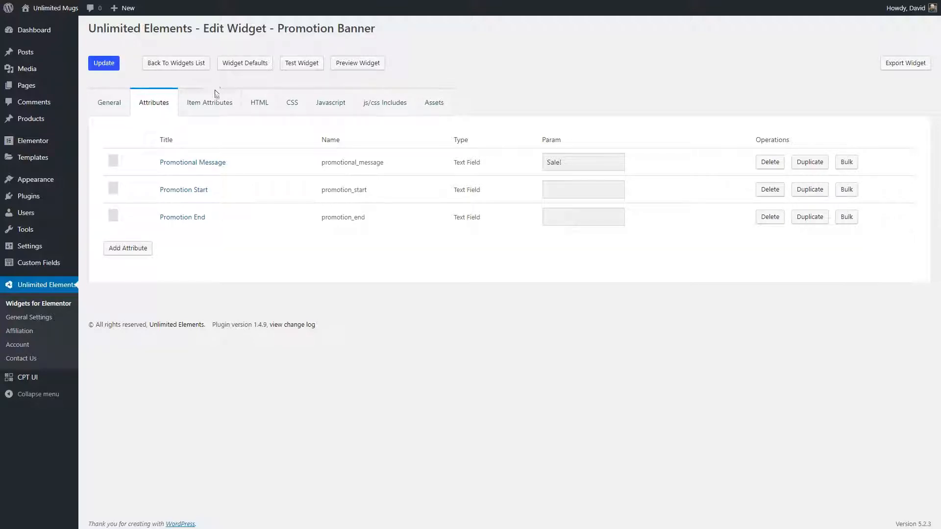
Review the widget's Attributes, HTML, CSS, JS, includes and assets tabs, ending on the HTML template
left_click(209, 102)
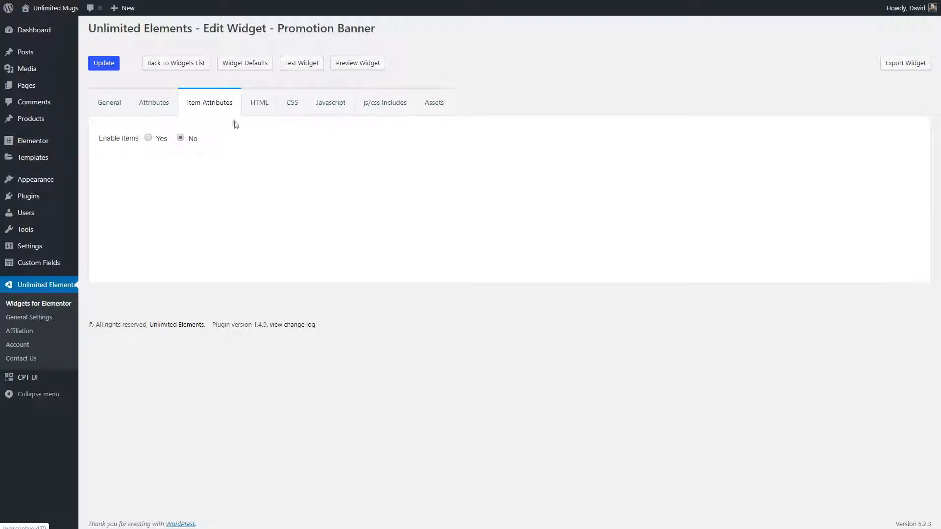
left_click(258, 102)
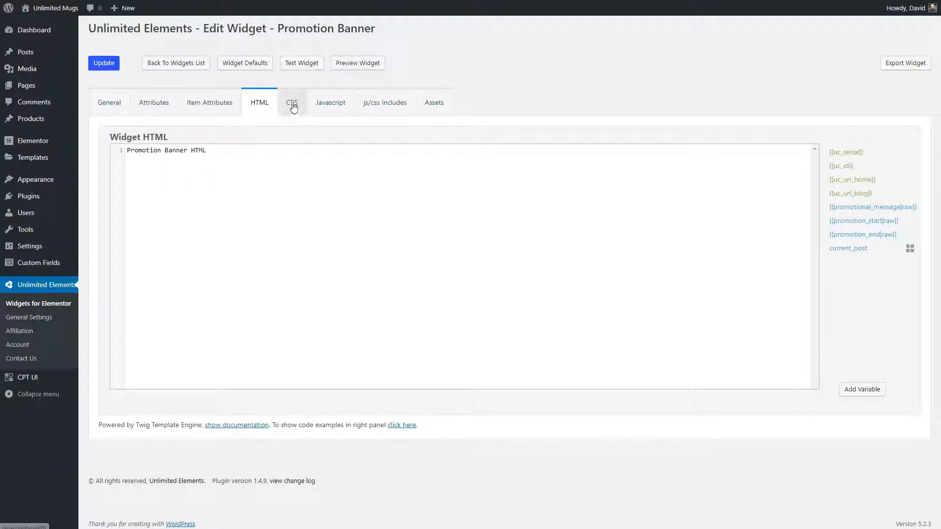
left_click(292, 102)
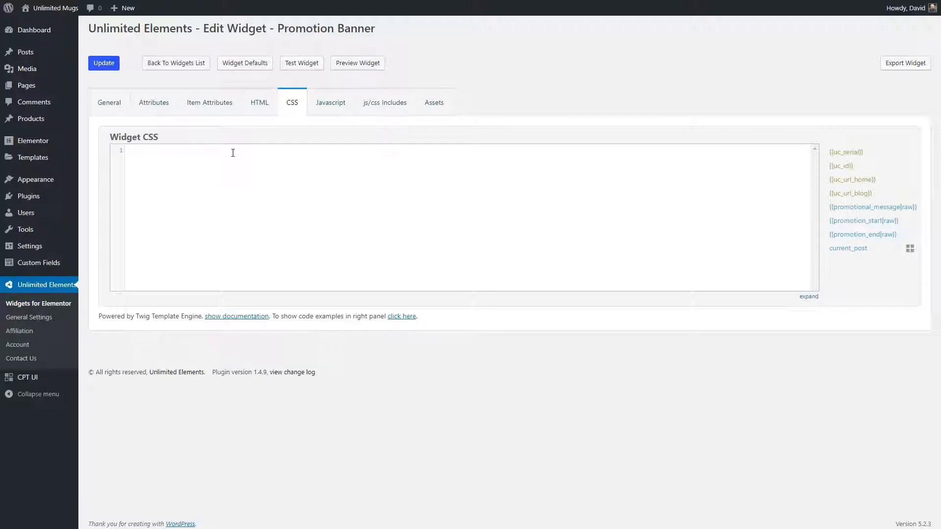
left_click(330, 102)
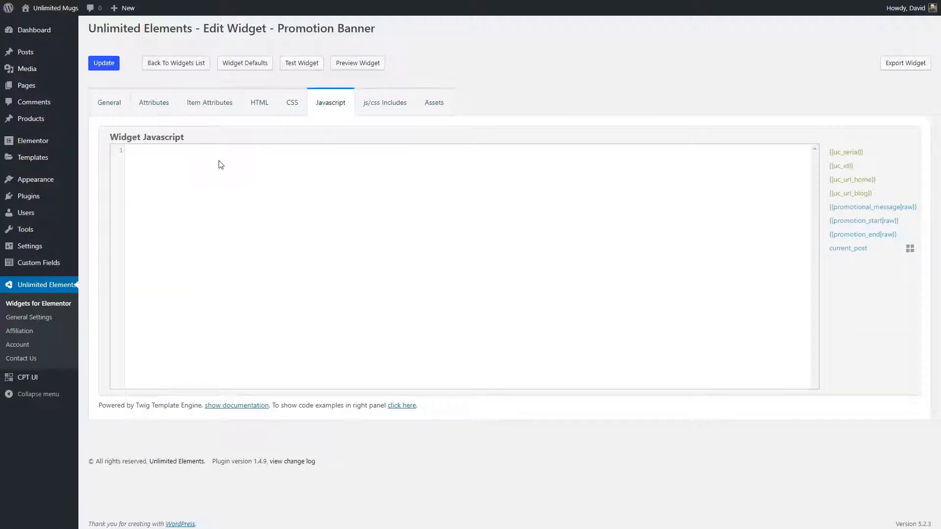
left_click(384, 102)
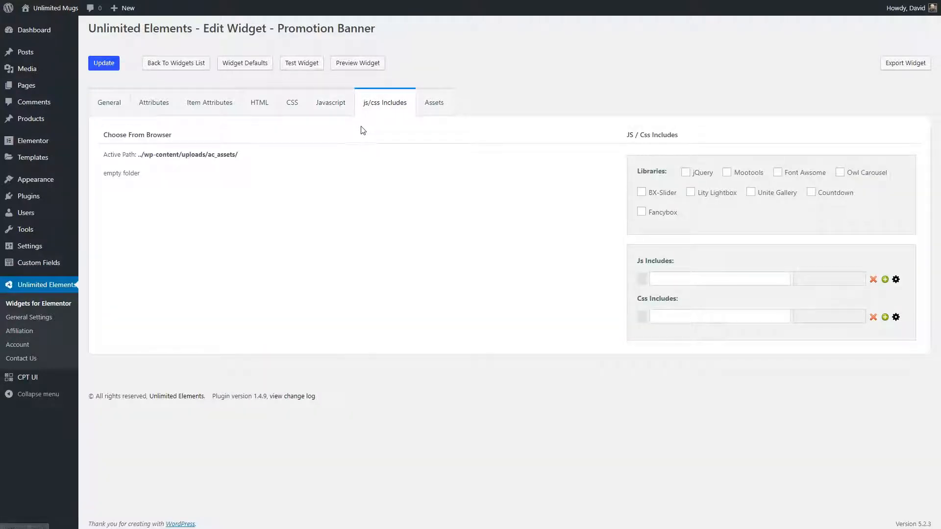
mouse_move(458, 153)
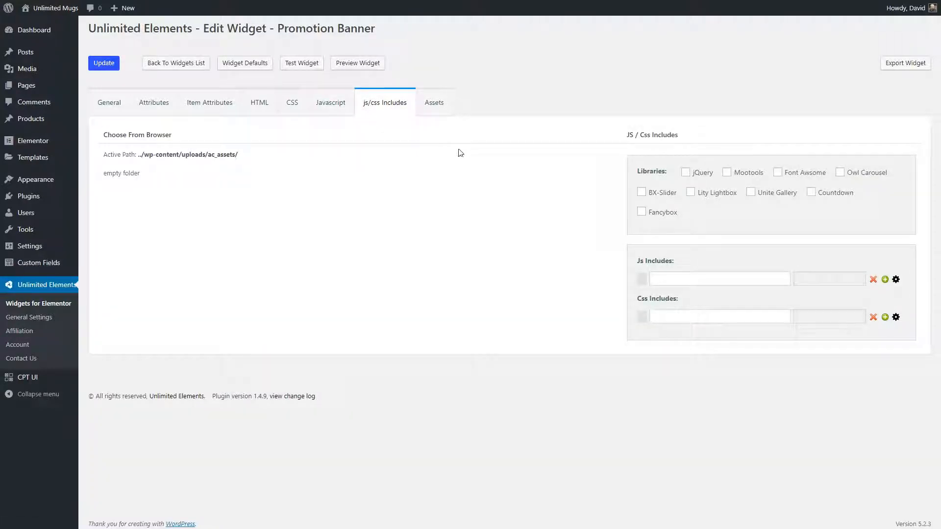
mouse_move(667, 172)
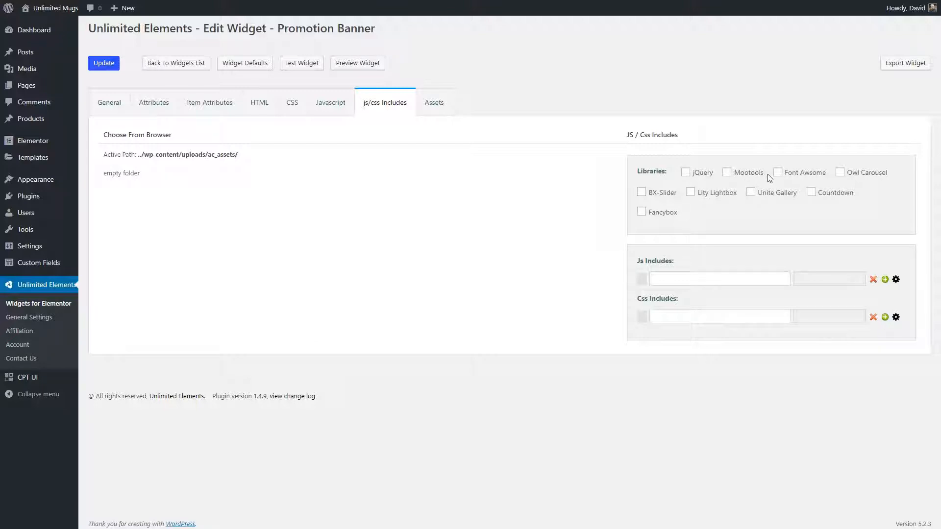
mouse_move(771, 184)
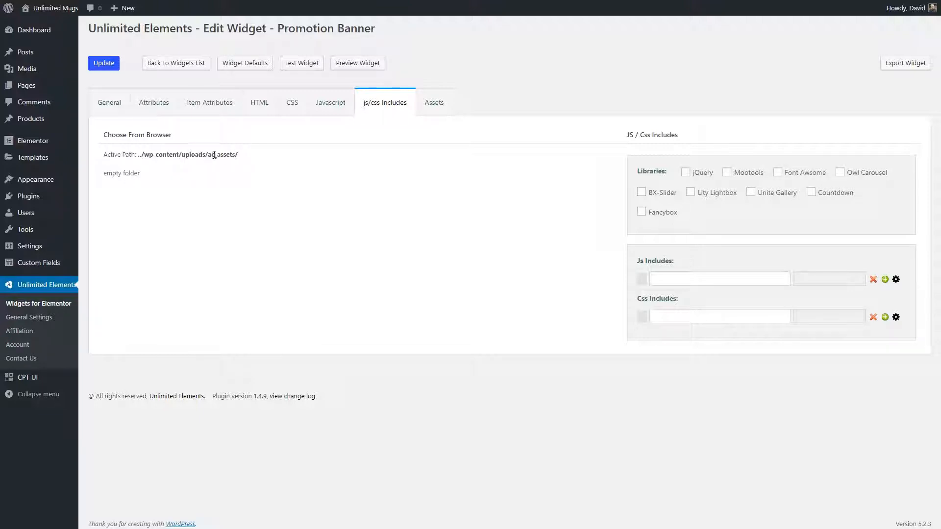
left_click(433, 102)
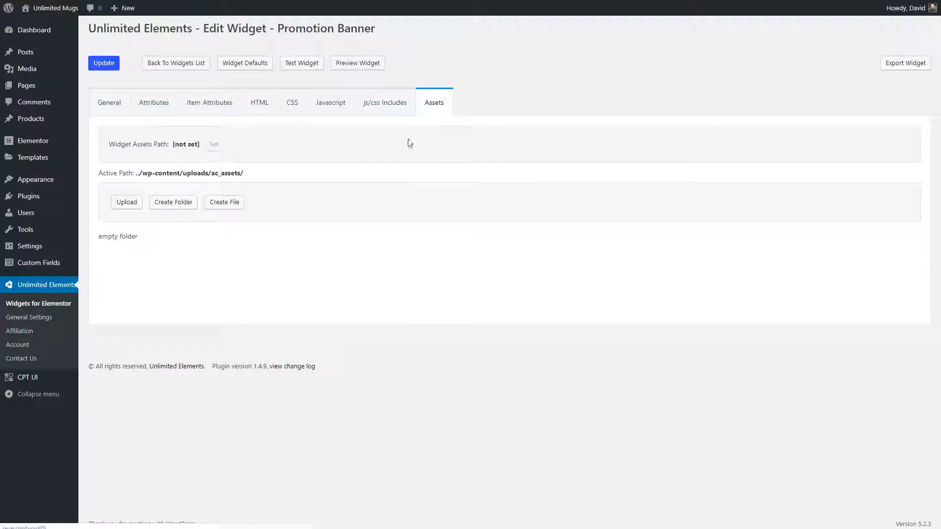
mouse_move(334, 166)
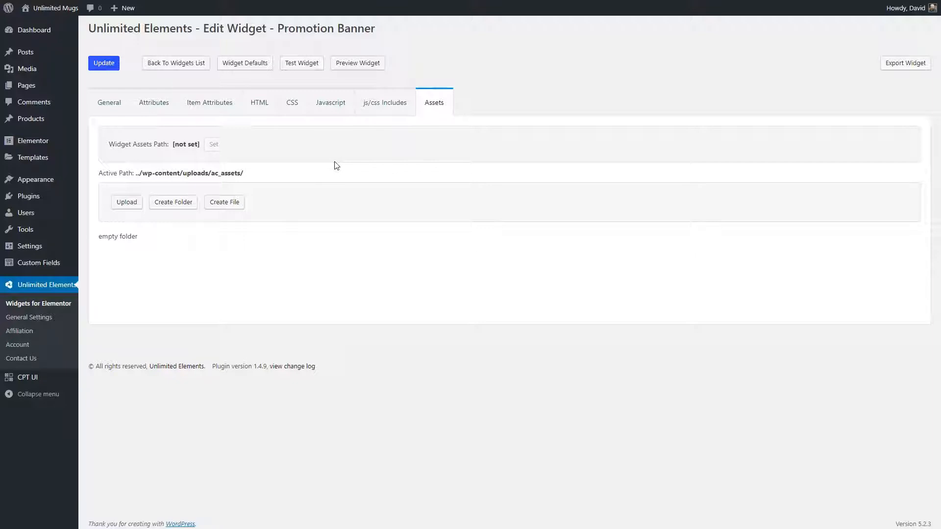
left_click(259, 102)
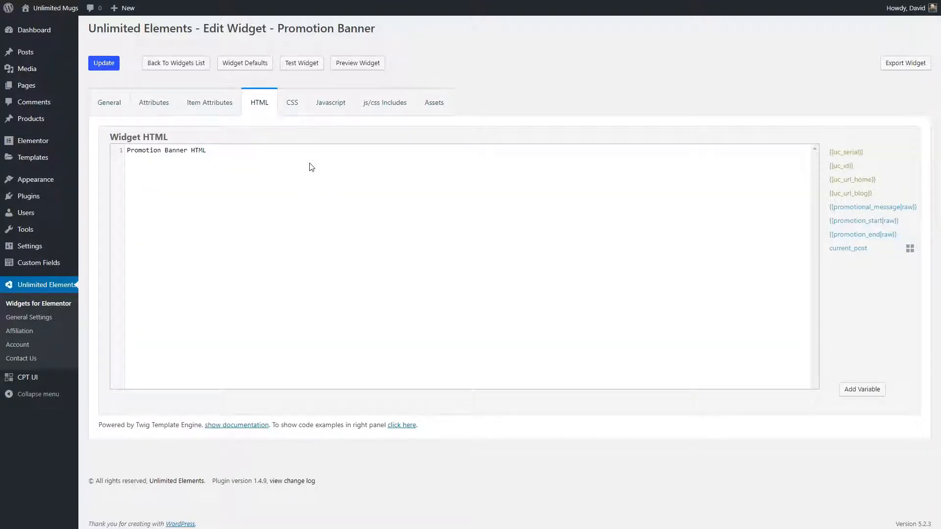
mouse_move(848, 145)
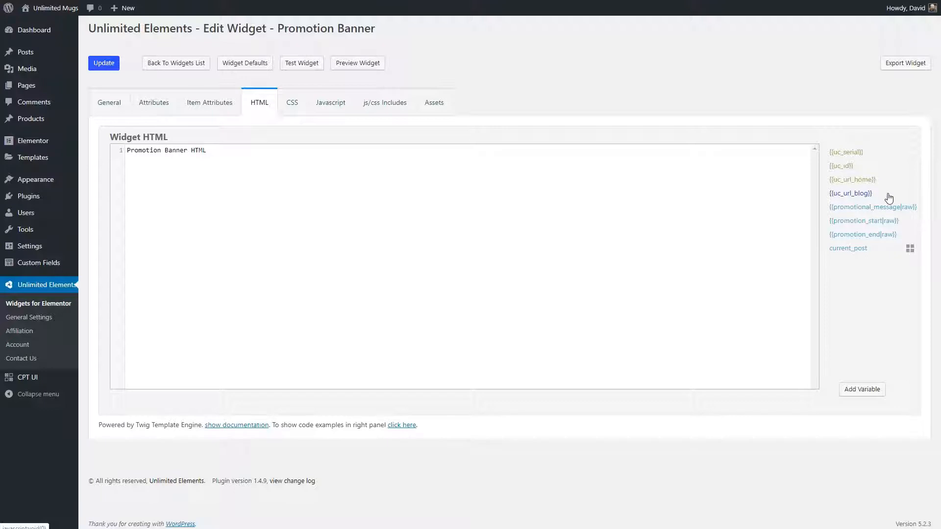
mouse_move(880, 212)
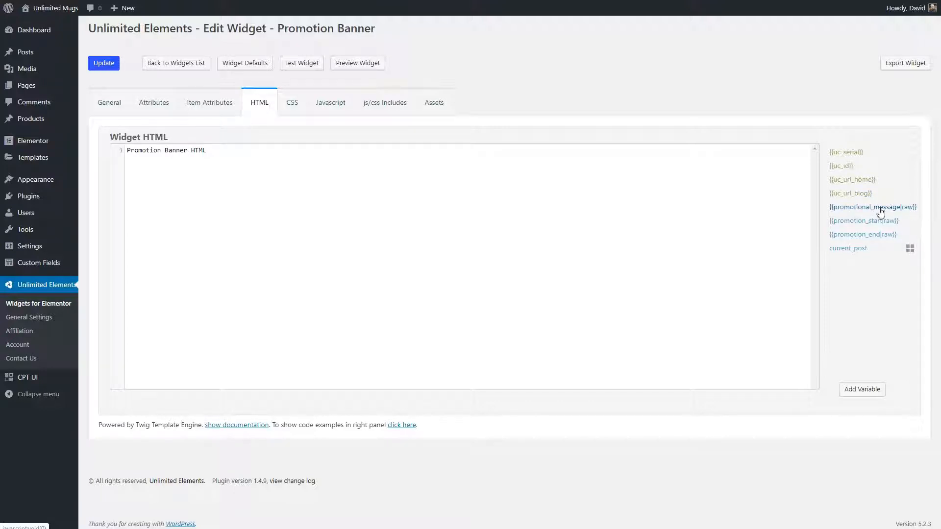
mouse_move(867, 212)
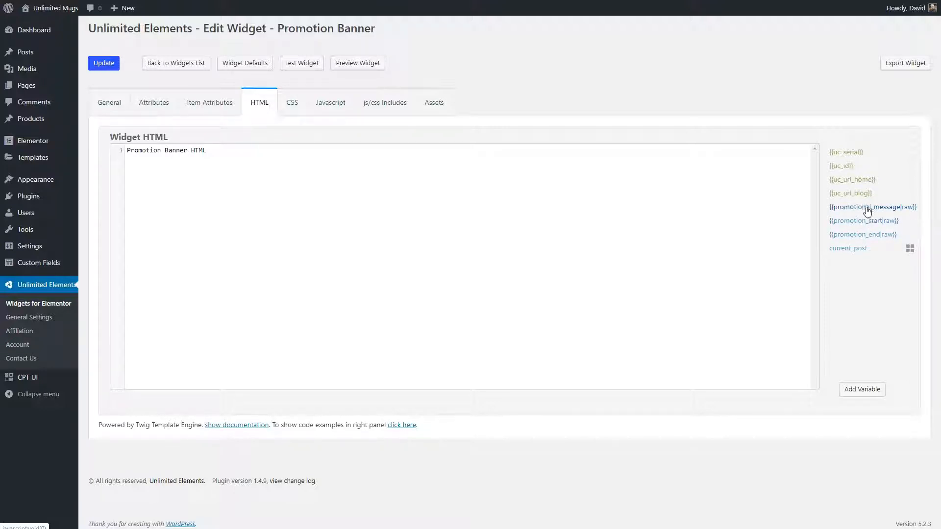
mouse_move(880, 226)
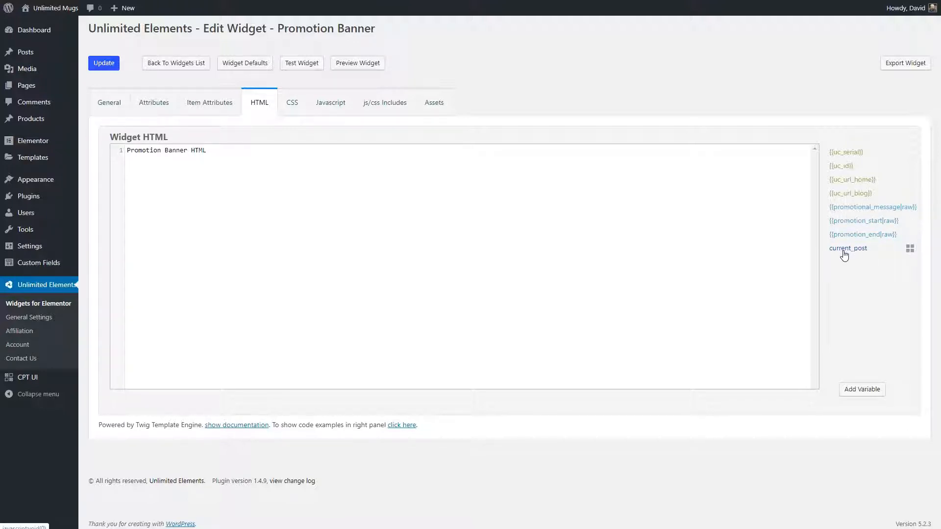
mouse_move(859, 252)
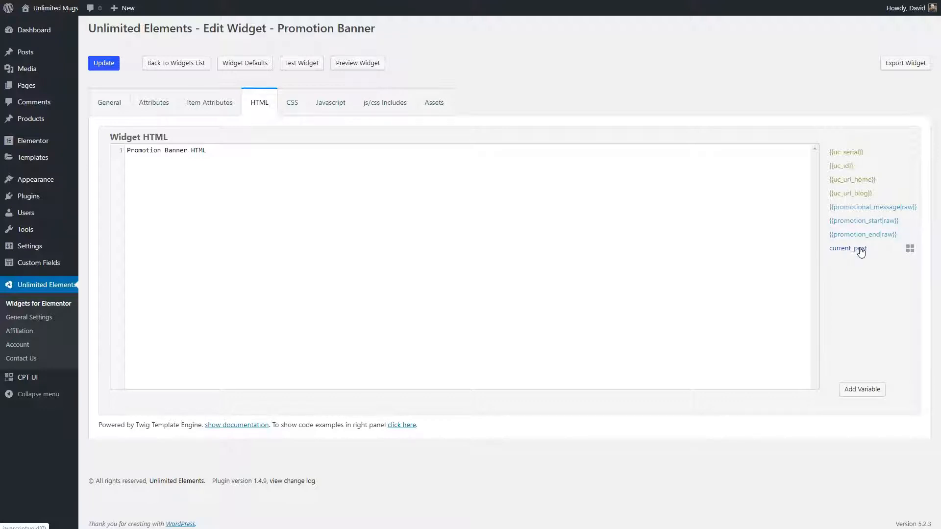
mouse_move(899, 252)
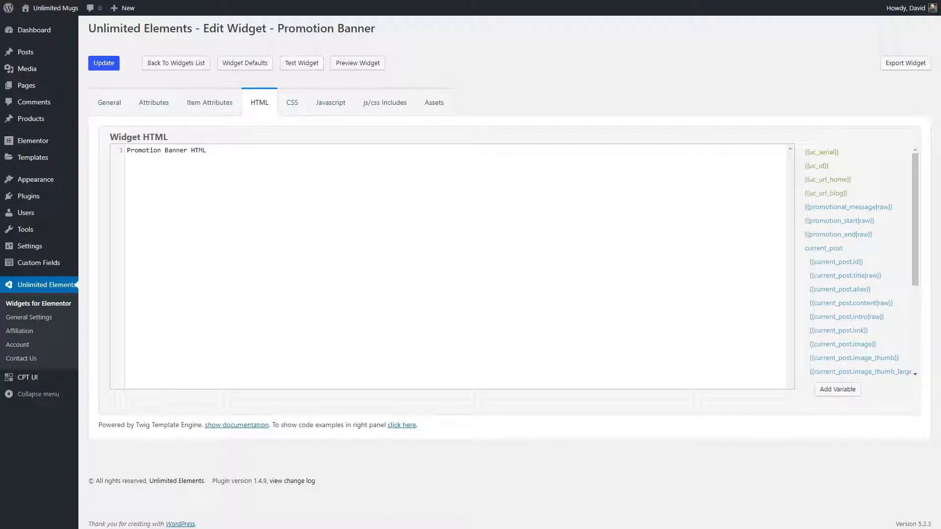
mouse_move(545, 459)
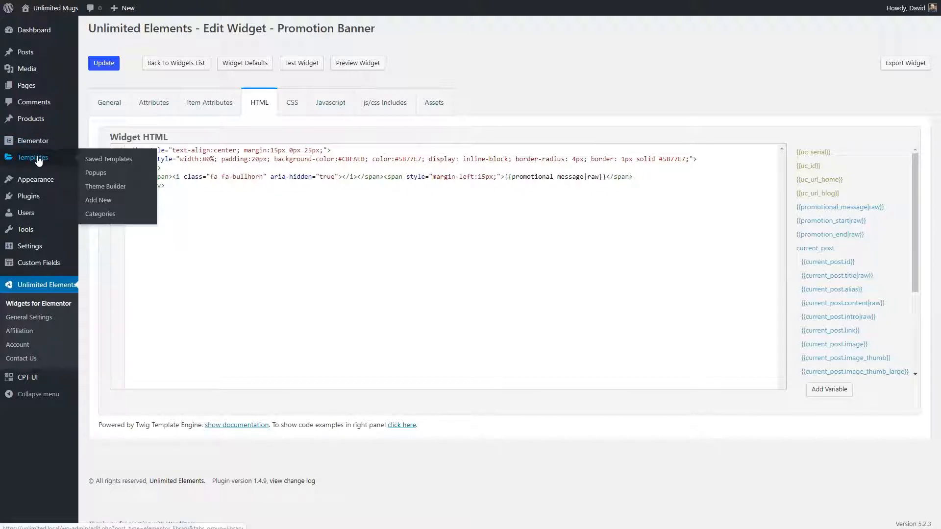
Go to the Theme Builder templates list after saving the bullhorn banner HTML
left_click(106, 186)
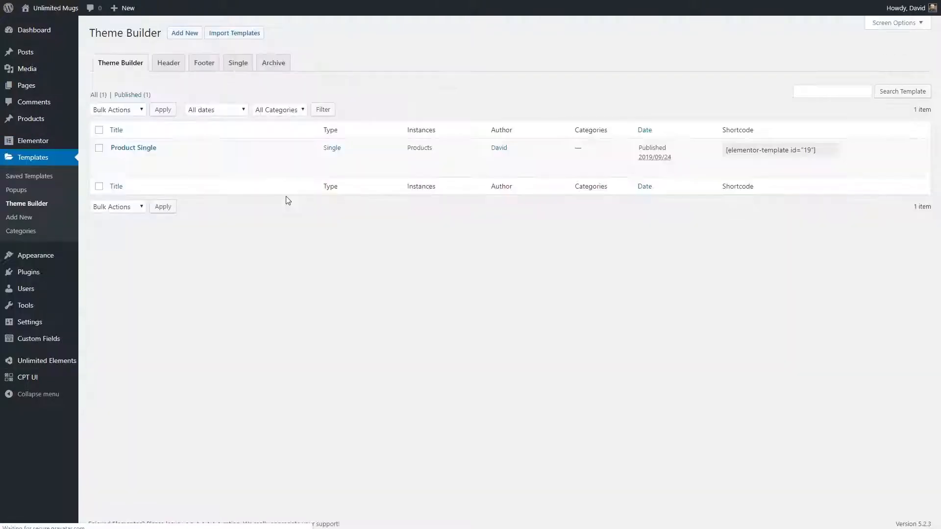
mouse_move(133, 148)
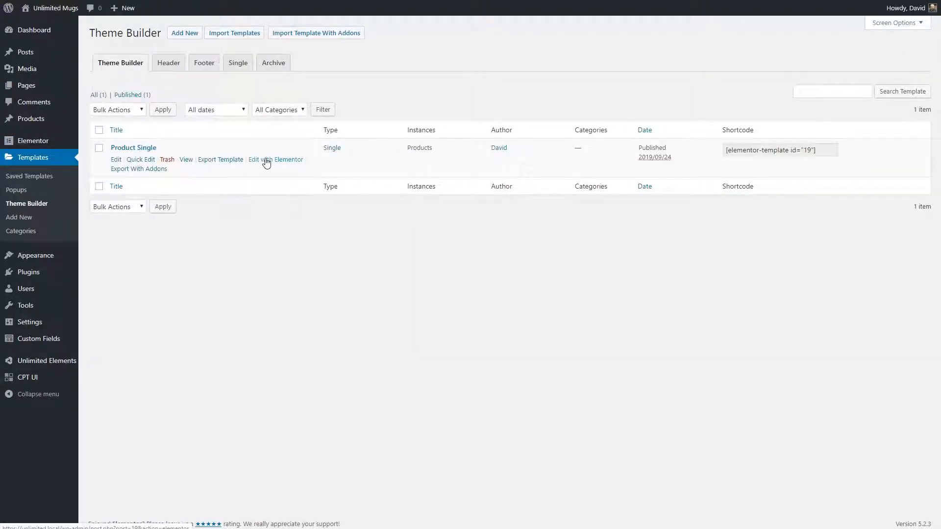
Edit Product Single with Elementor and drag Promotion Banner above the Buy Now button
left_click(275, 159)
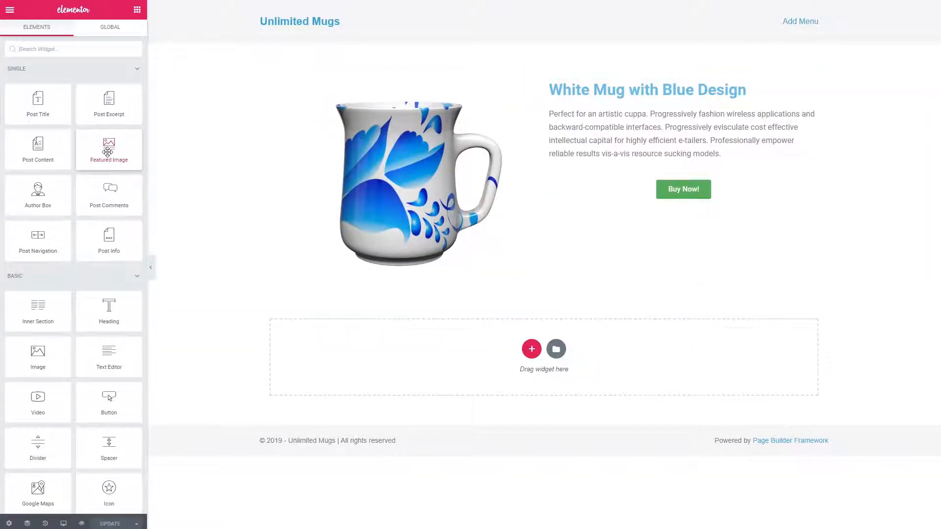
scroll("down", 3)
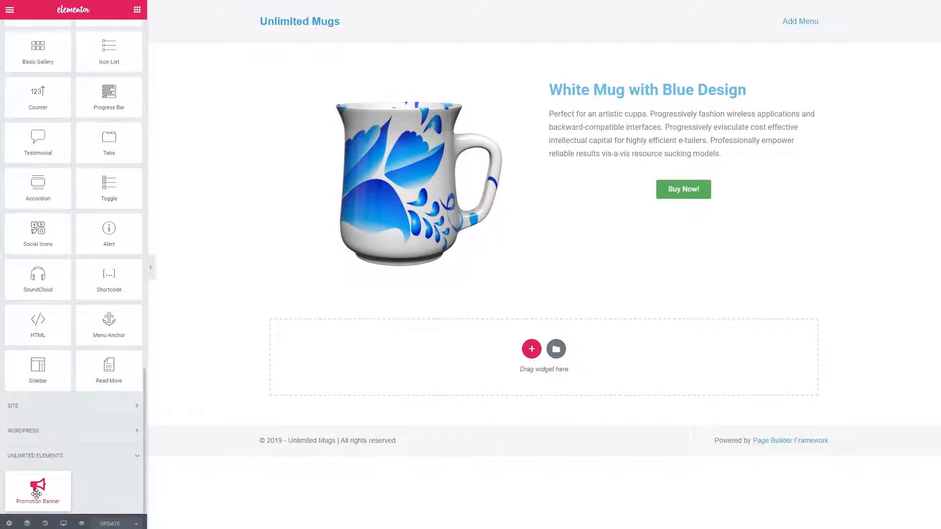
left_click_drag(37, 489, 594, 189)
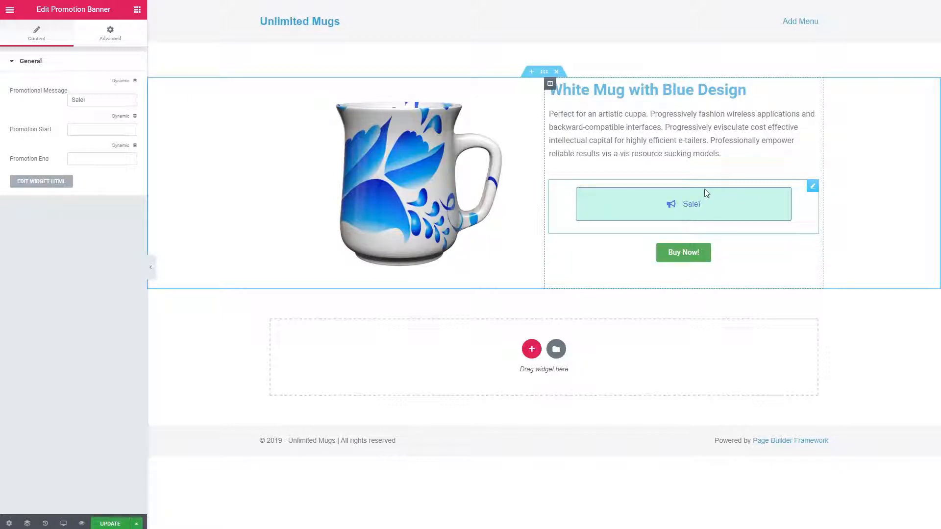
mouse_move(704, 207)
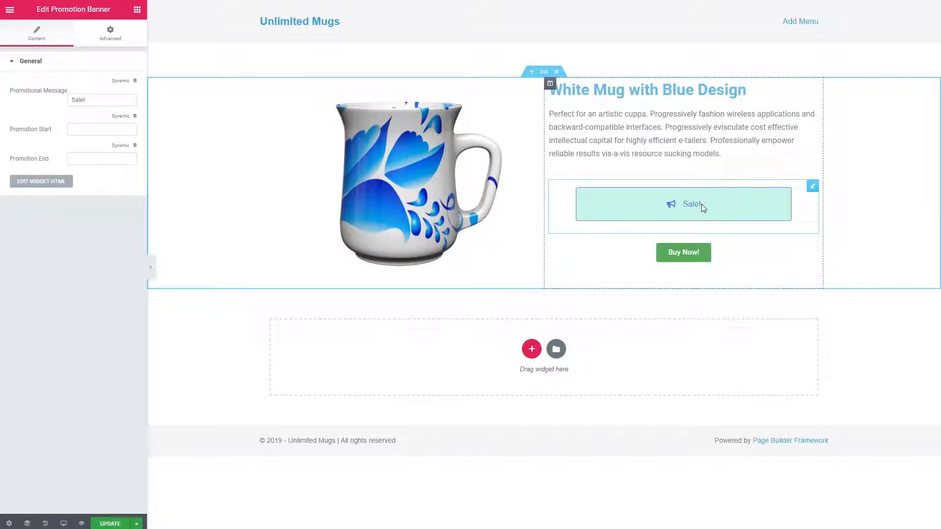
mouse_move(687, 217)
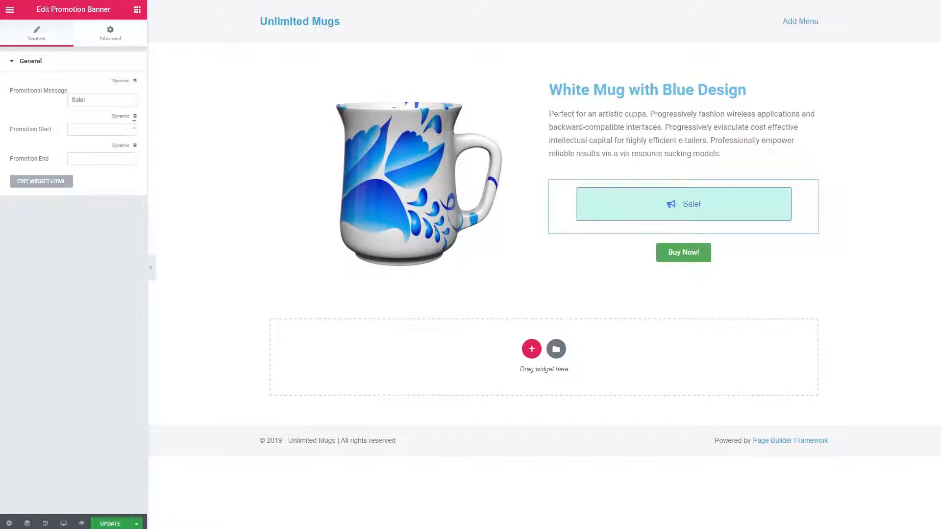
mouse_move(34, 142)
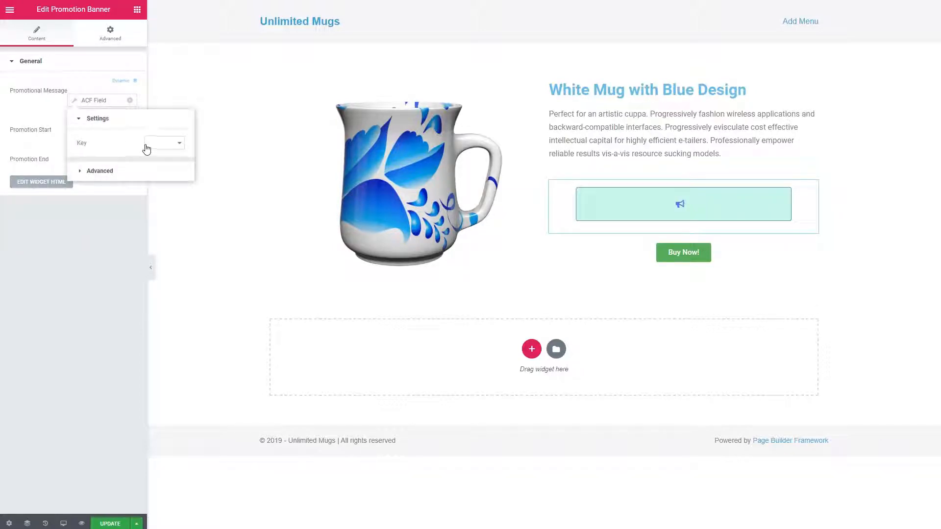
Pick the ACF promotional message field as the key for Promotional Message
left_click(163, 143)
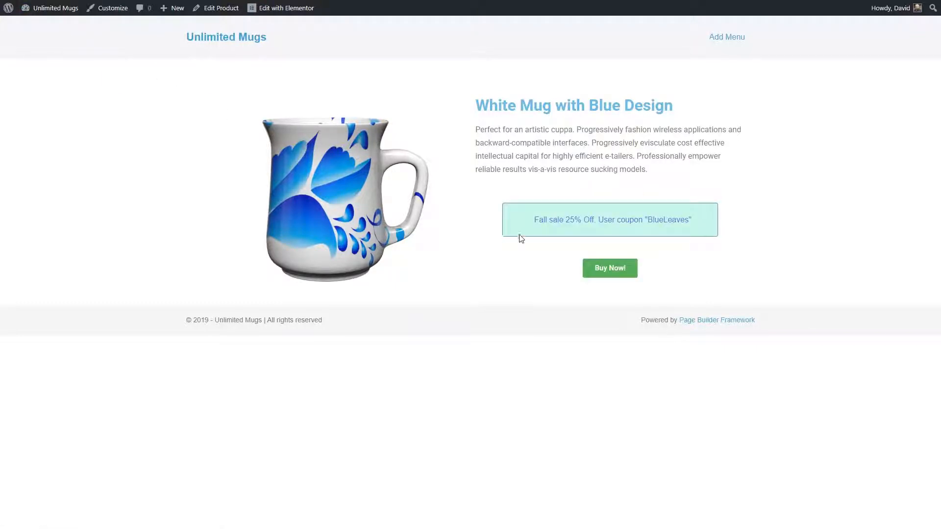
mouse_move(328, 192)
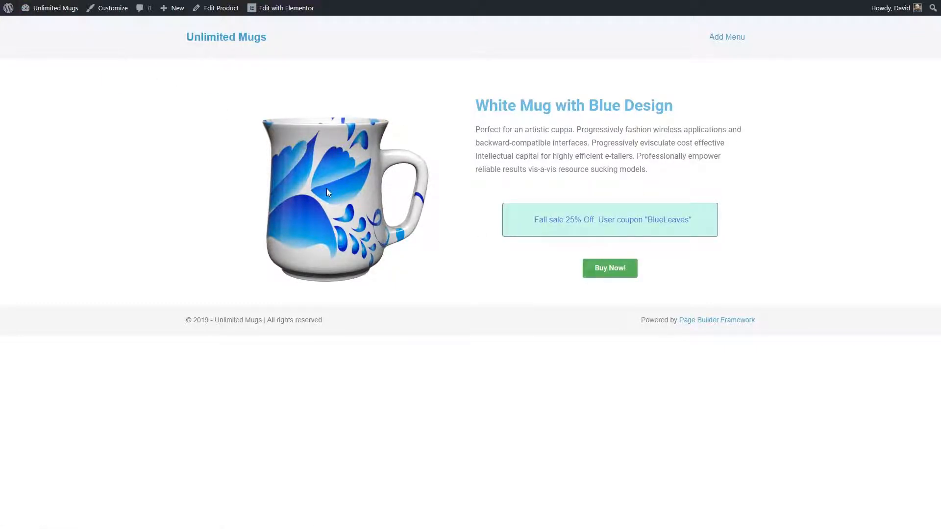
mouse_move(492, 223)
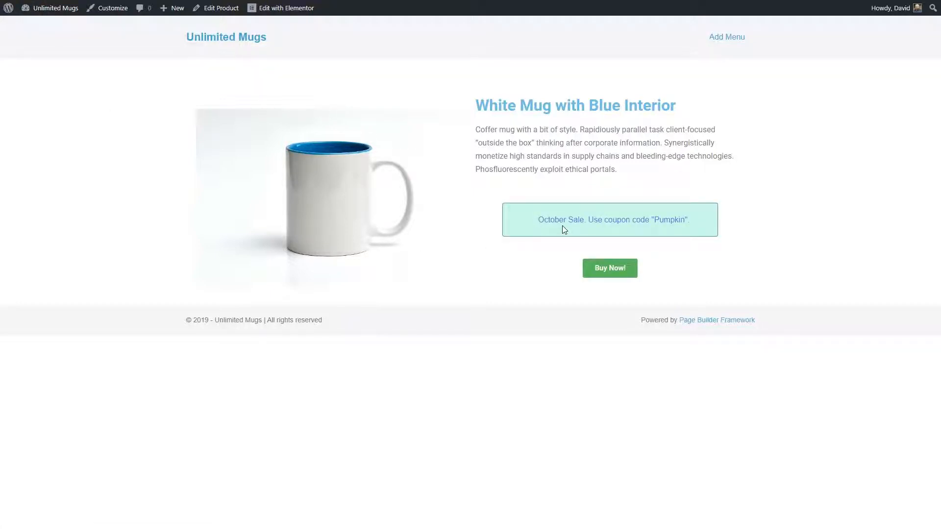
mouse_move(536, 230)
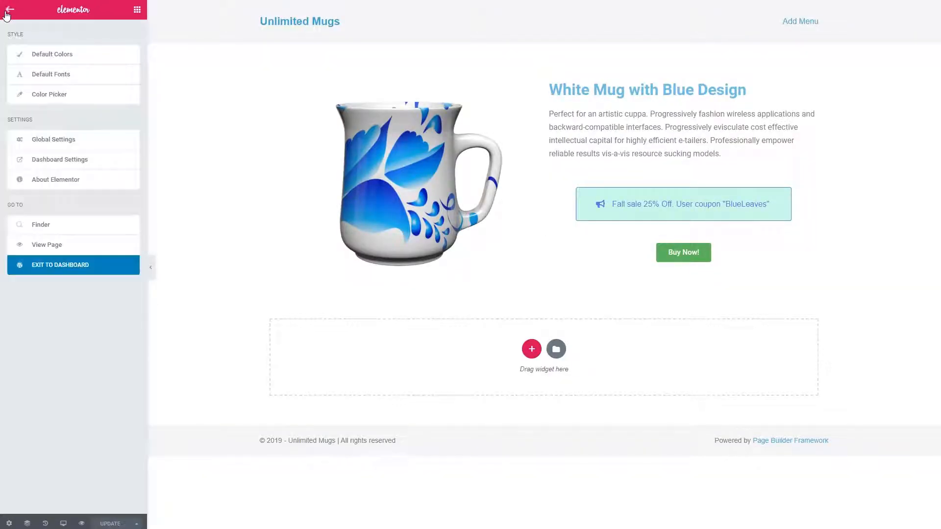
Wrap the banner HTML in the promotion_start/promotion_end date condition and close it with {% endif %}
left_click(60, 265)
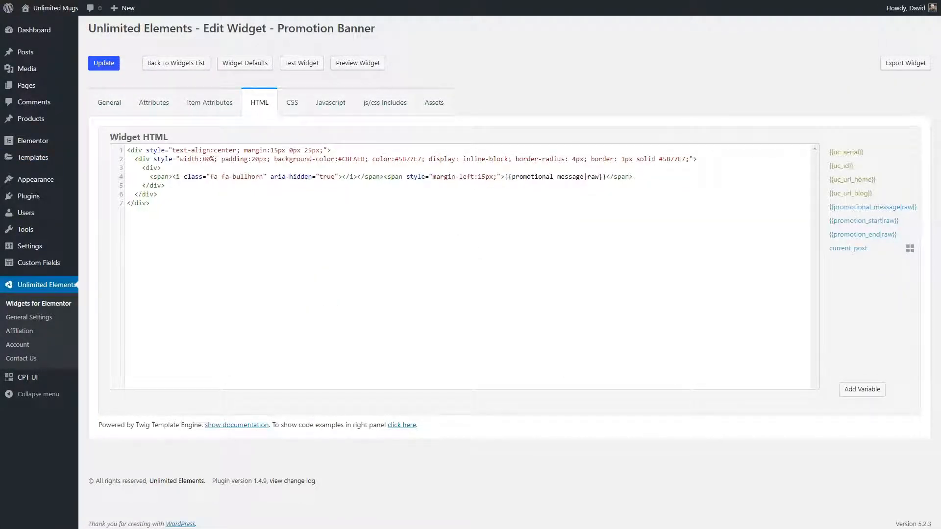
key("Enter")
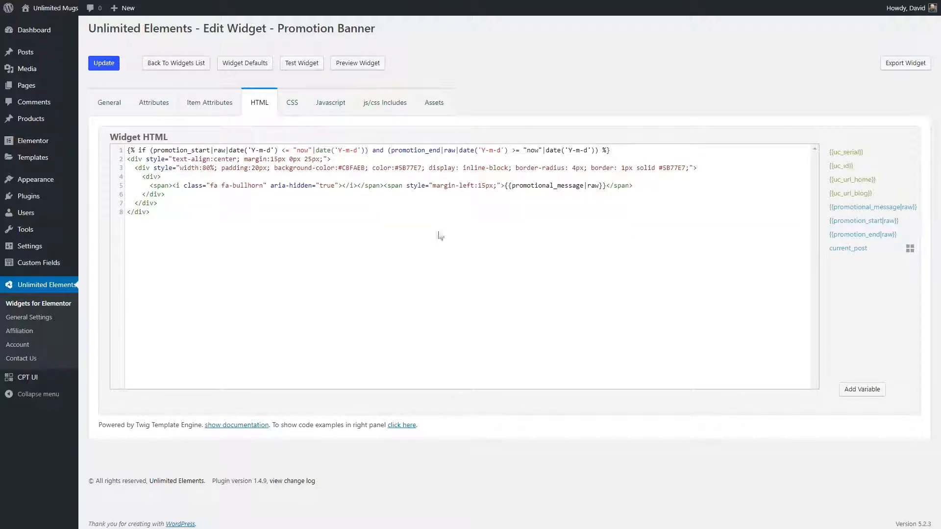
type("{% endif %}")
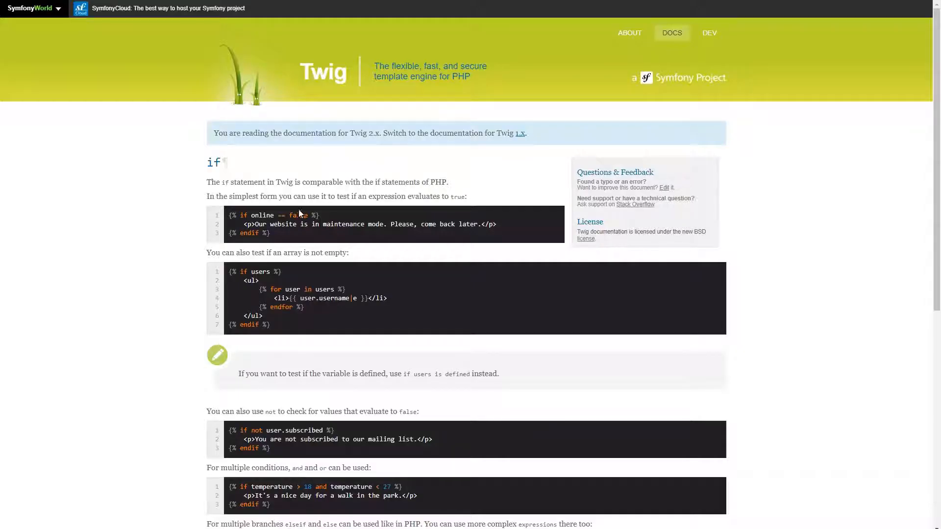
Scroll through the Twig if tag documentation examples
scroll("down", 3)
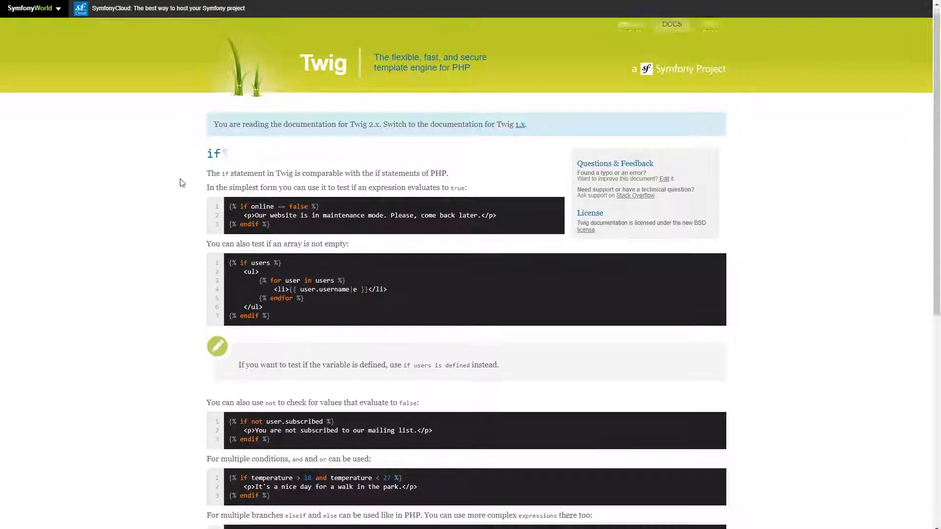
scroll("down", 3)
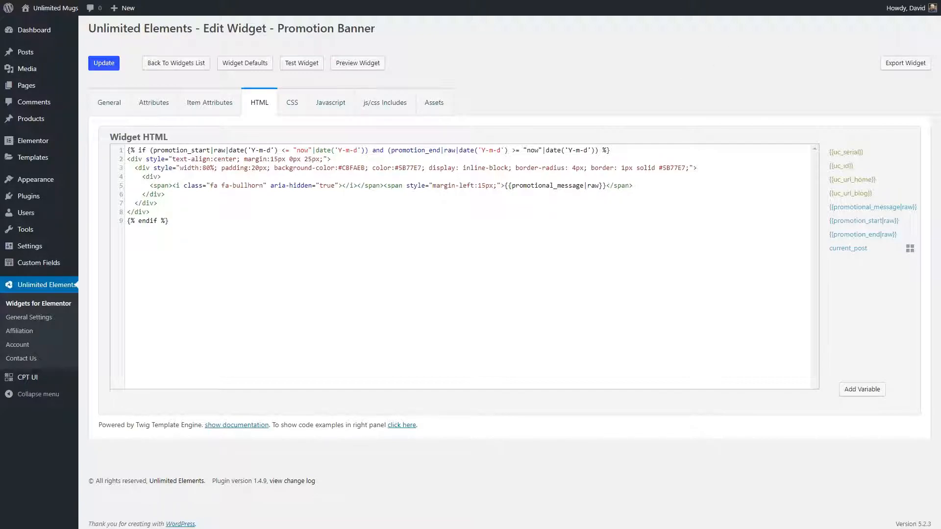
Switch to the Qpleple article on comparing dates in Twig
left_click(236, 425)
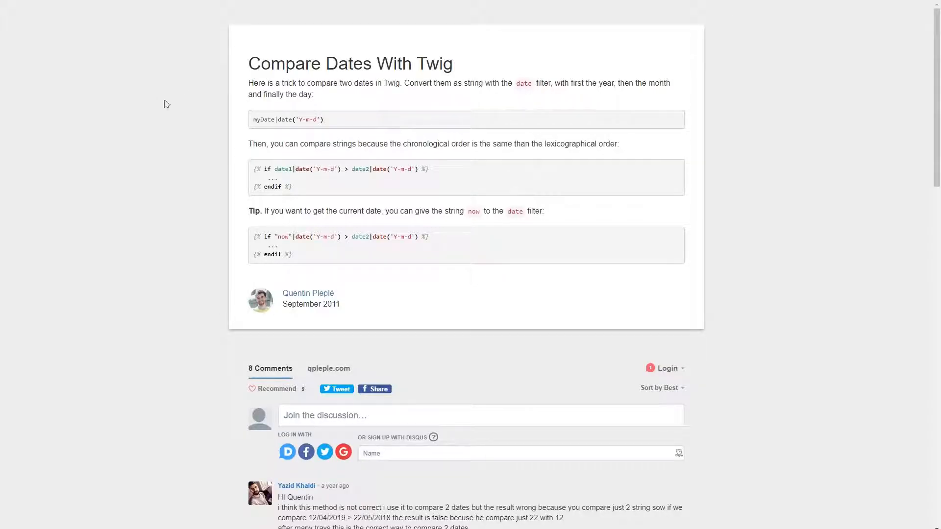
mouse_move(245, 79)
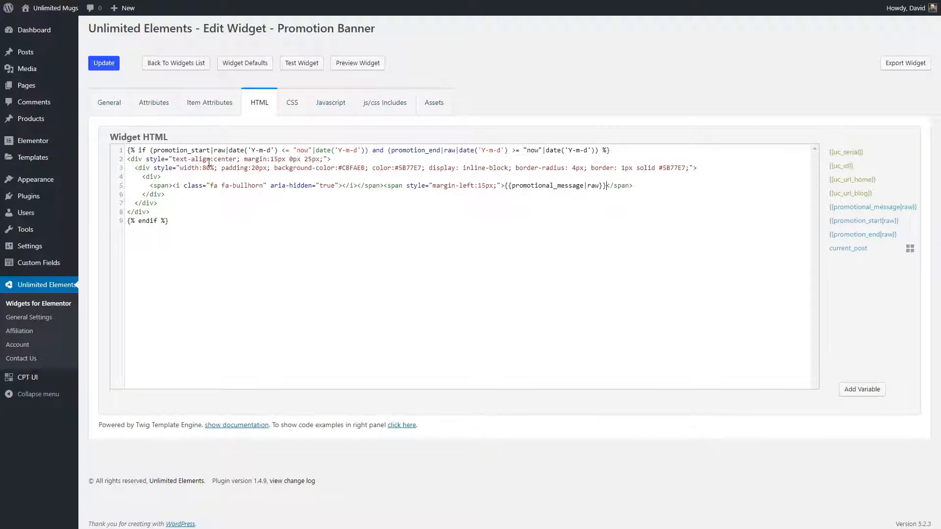
Go to Templates > Theme Builder in the WordPress admin sidebar
left_click(103, 63)
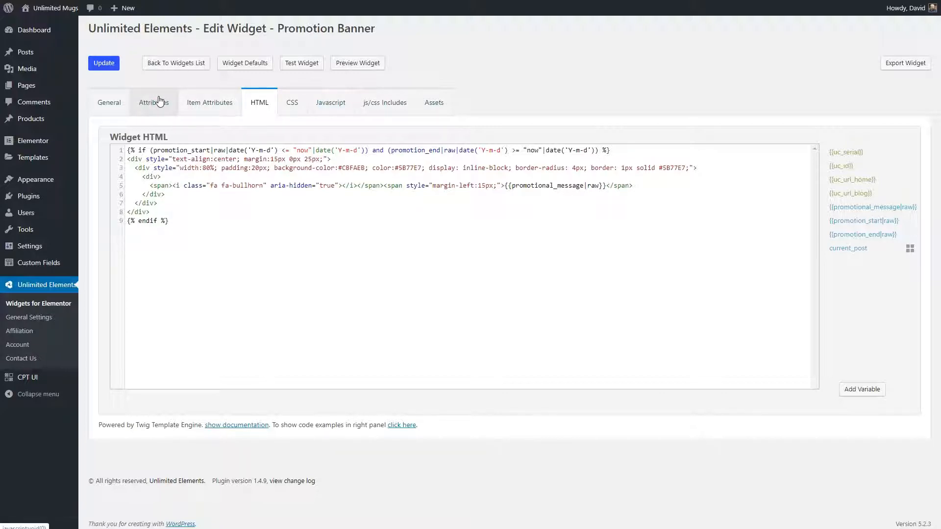
mouse_move(221, 90)
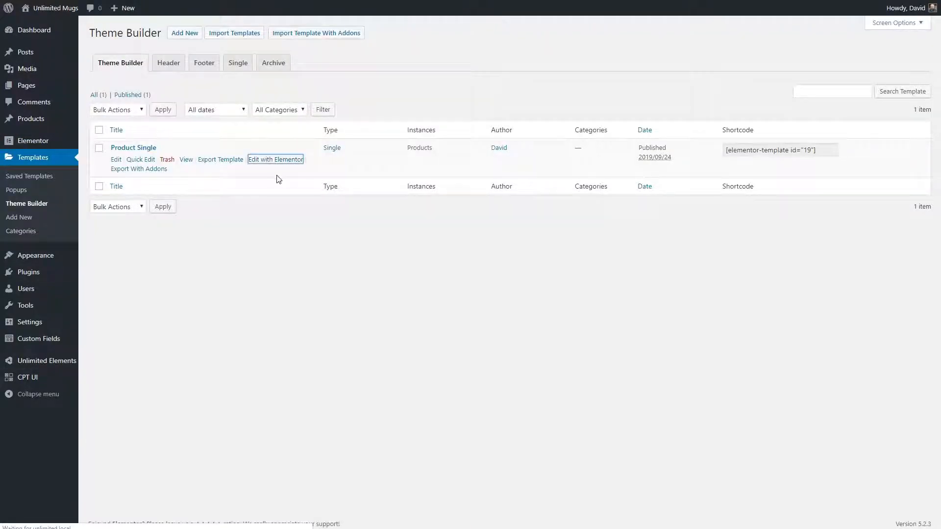
In Product Single, set Promotion Start and Promotion End to their matching ACF field keys
left_click(275, 160)
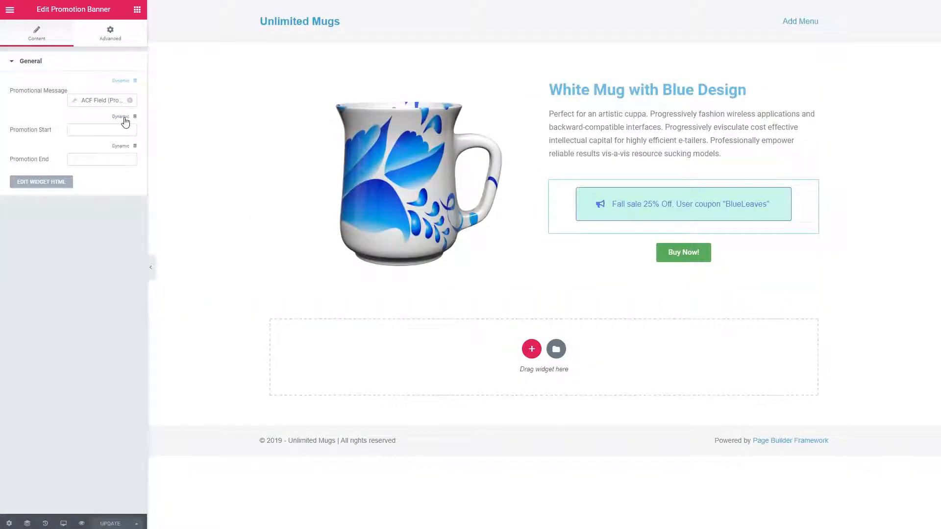
left_click(124, 117)
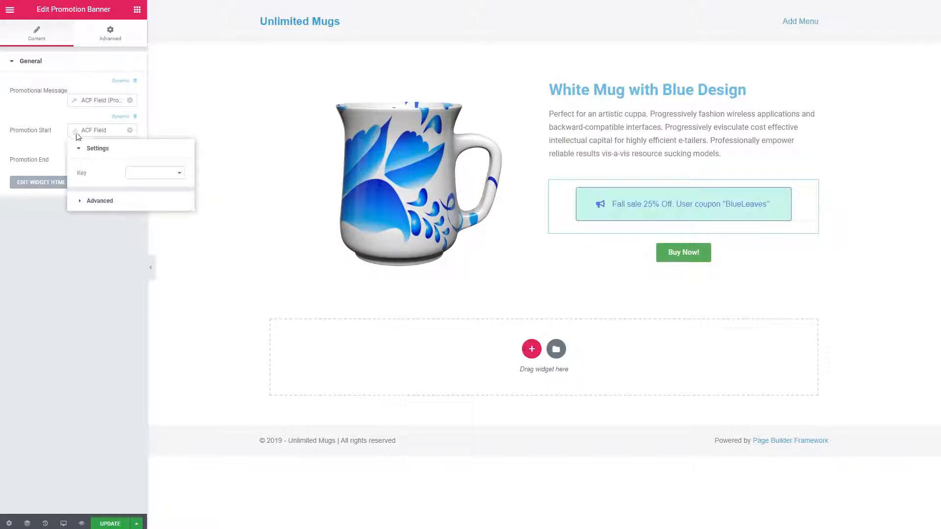
mouse_move(153, 173)
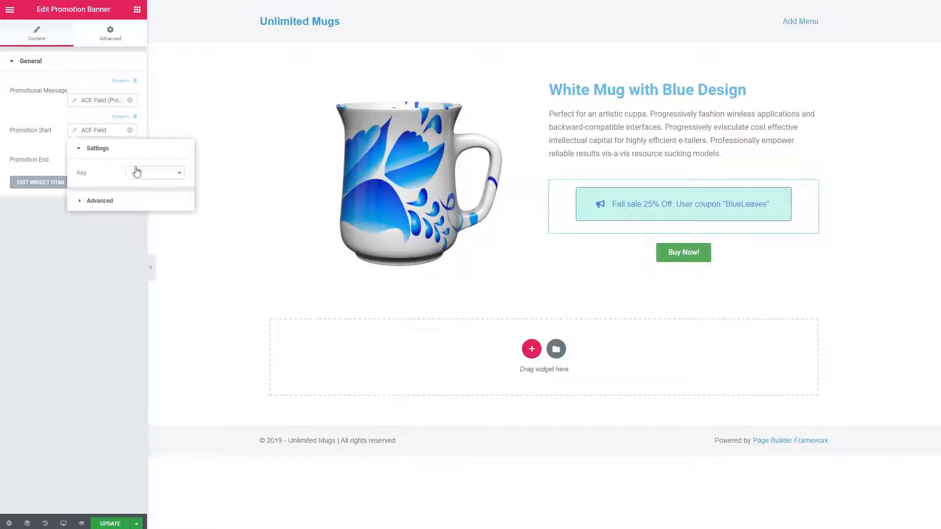
left_click(154, 172)
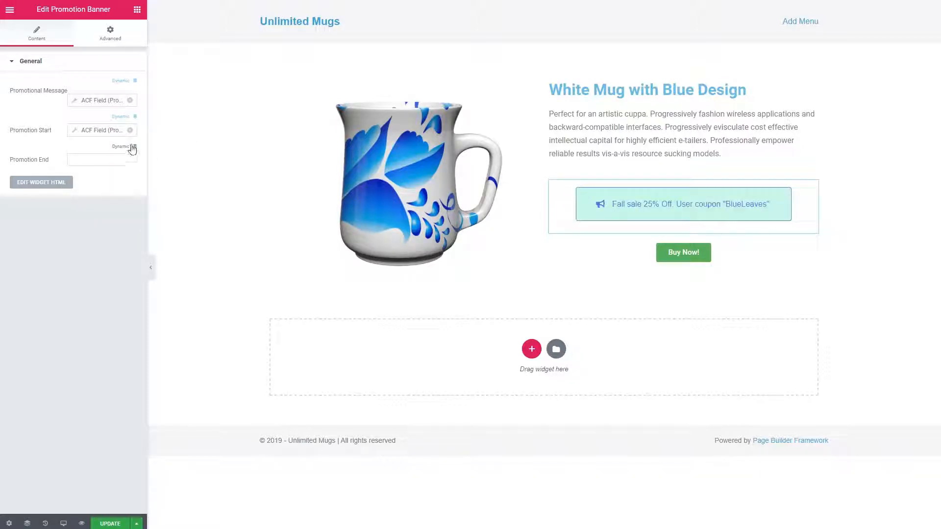
left_click(125, 147)
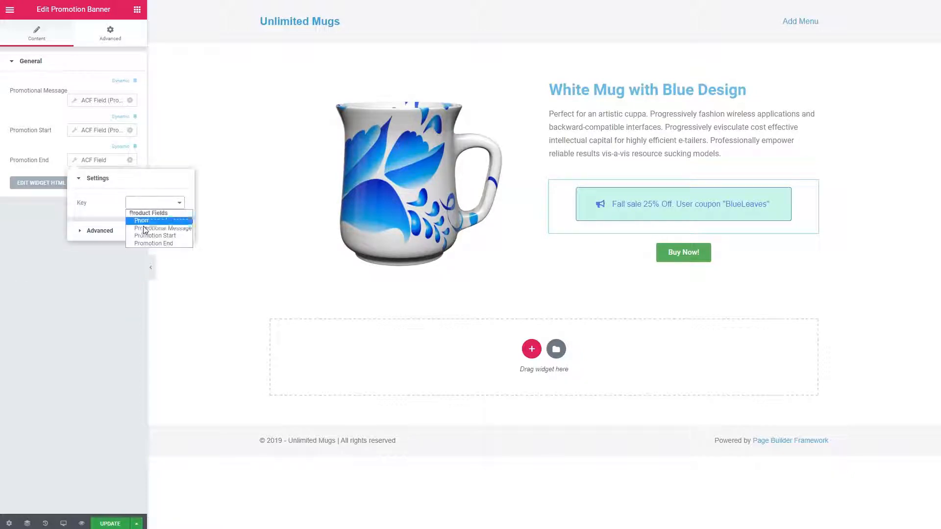
left_click(154, 244)
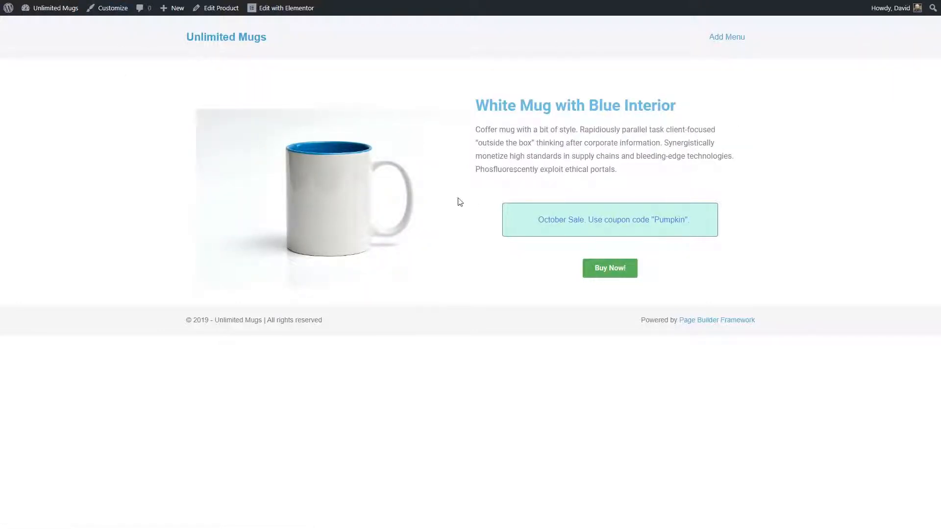
mouse_move(90, 109)
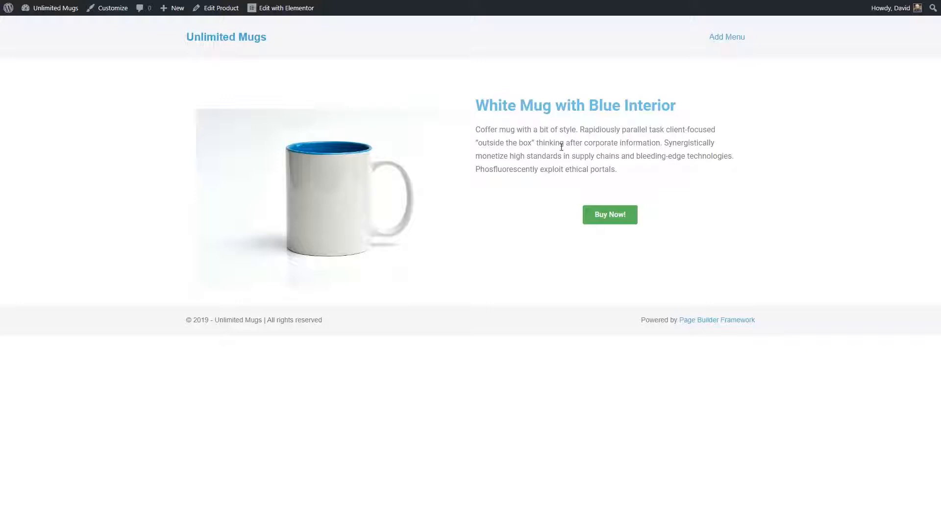
mouse_move(552, 184)
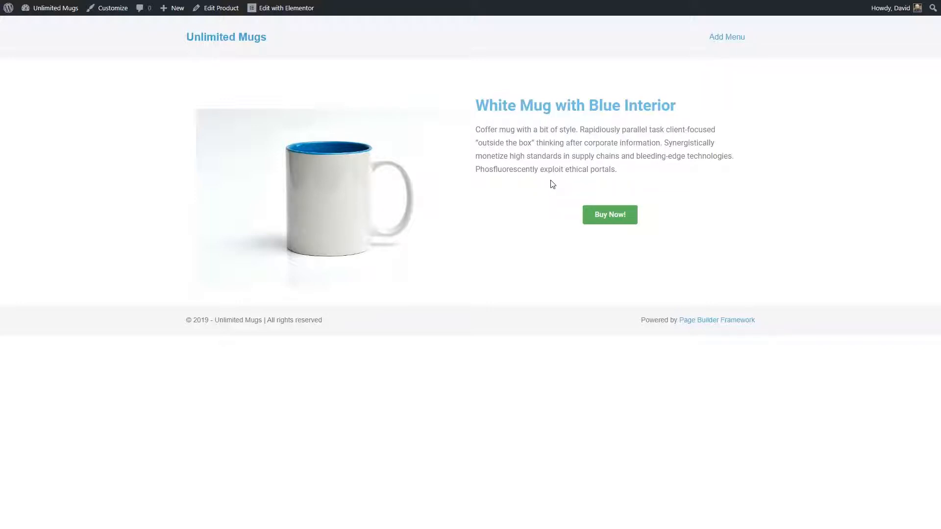
mouse_move(531, 207)
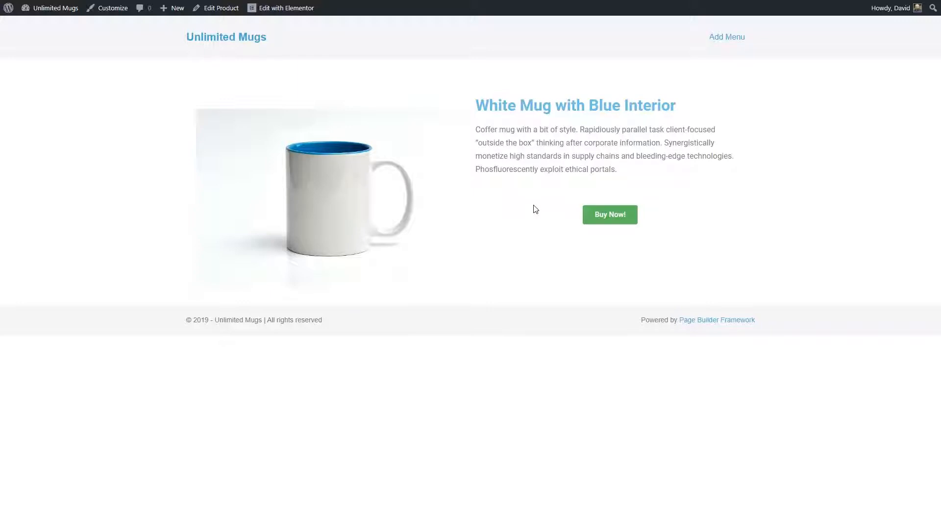
mouse_move(531, 205)
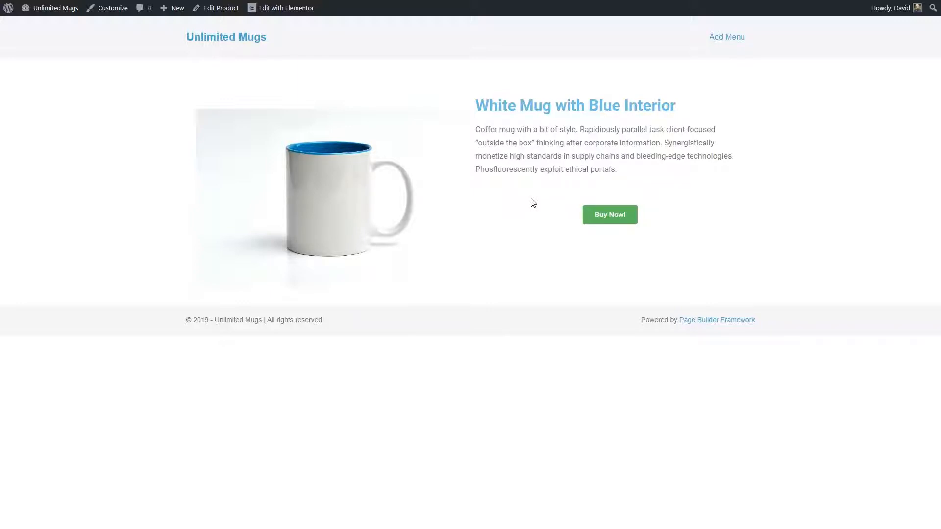
mouse_move(496, 185)
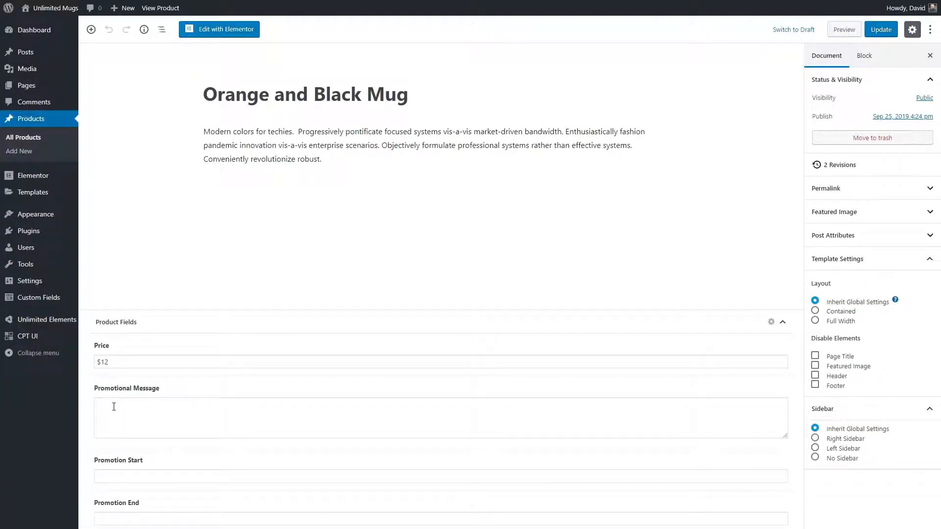
mouse_move(121, 507)
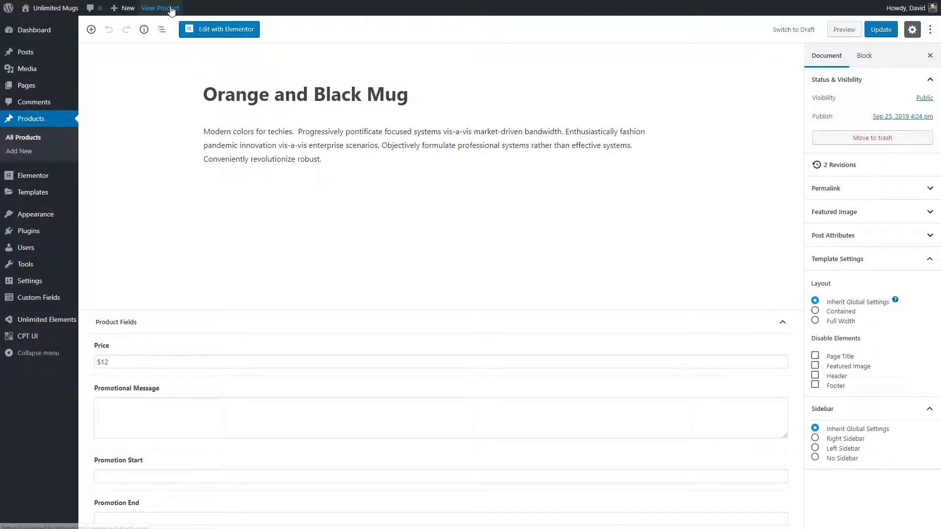
View the Orange and Black Mug live product page from the admin bar
left_click(160, 8)
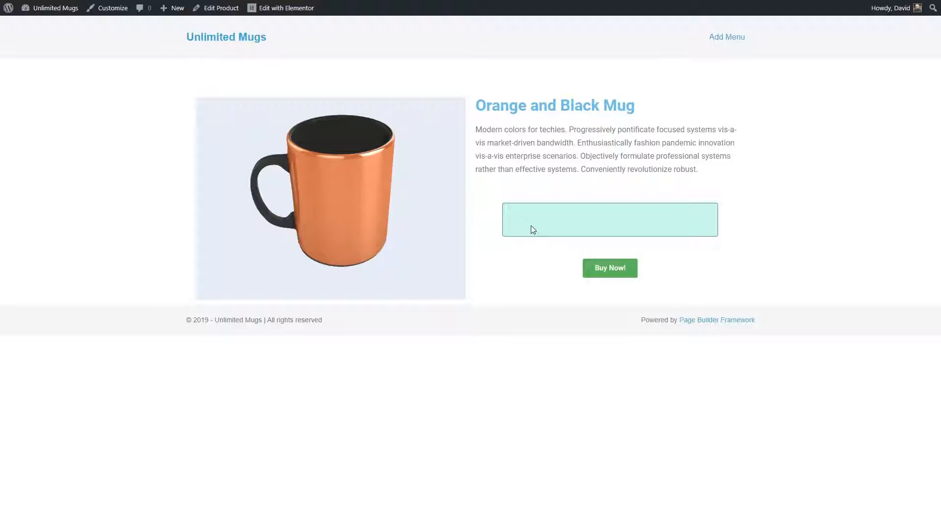
mouse_move(589, 225)
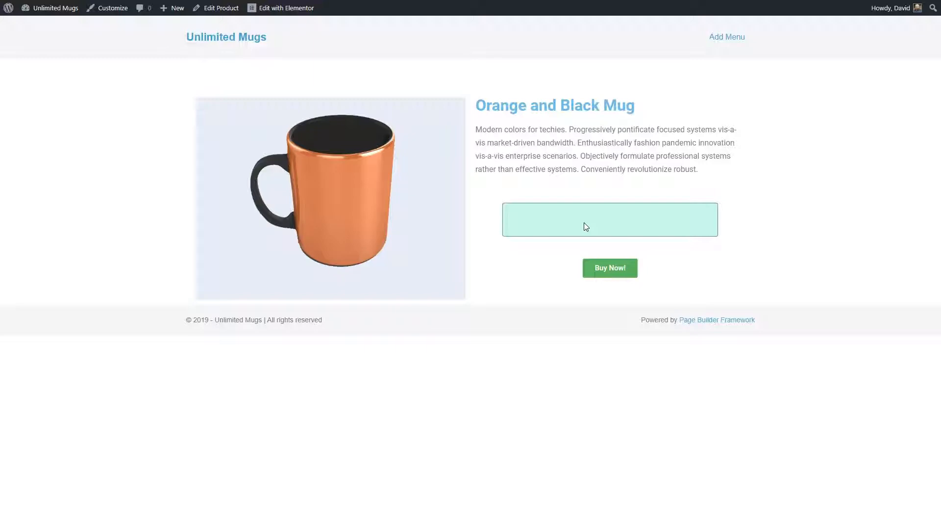
mouse_move(610, 227)
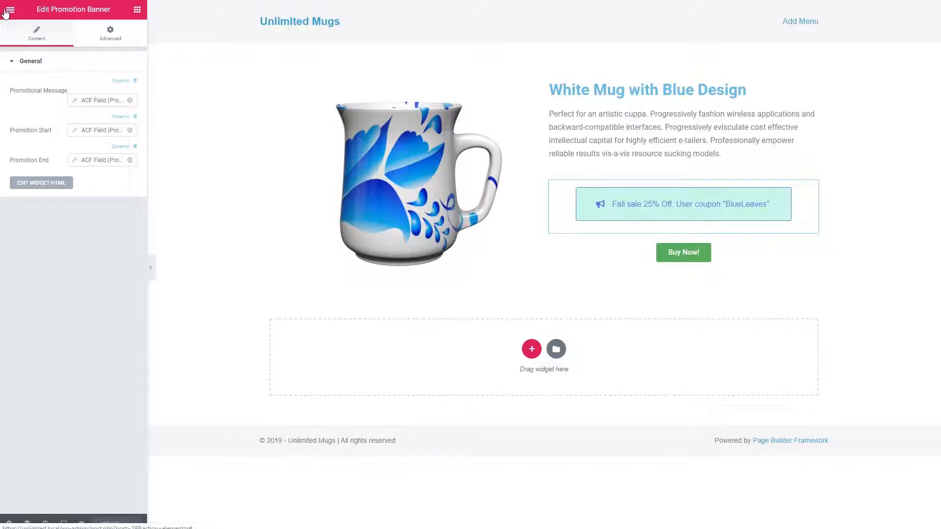
Return from Elementor to the dashboard and reach Unlimited Elements > Widgets for Elementor
left_click(9, 10)
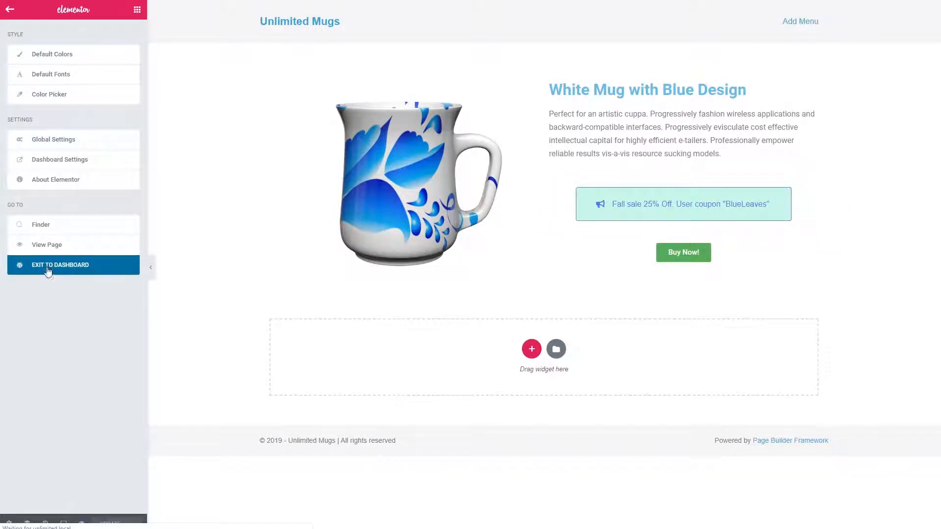
left_click(60, 264)
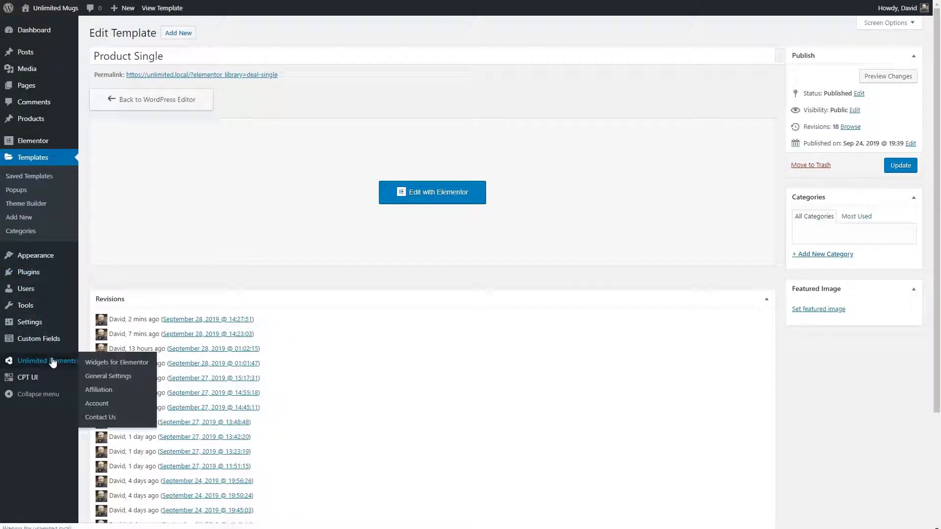
left_click(117, 362)
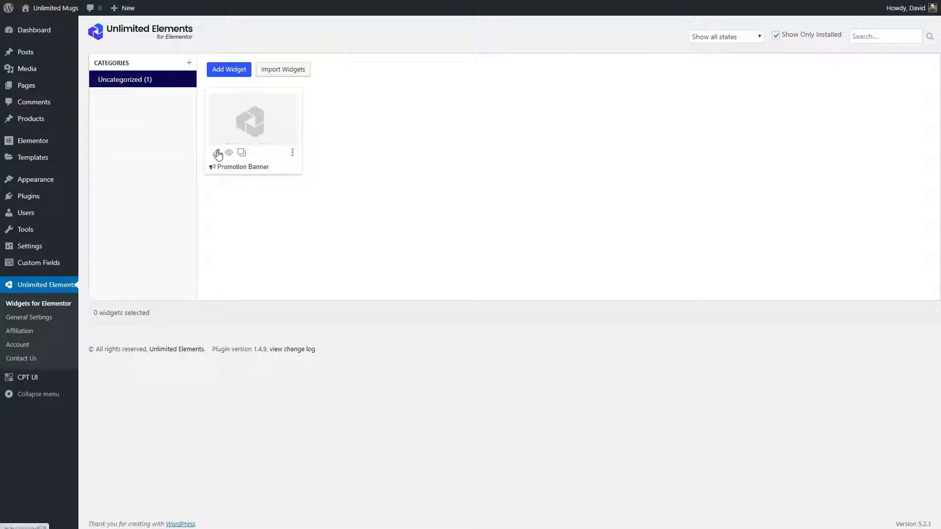
Wrap Promotion Banner's HTML in {% if not promotion_start|raw is empty %}…{% endif %}
left_click(217, 155)
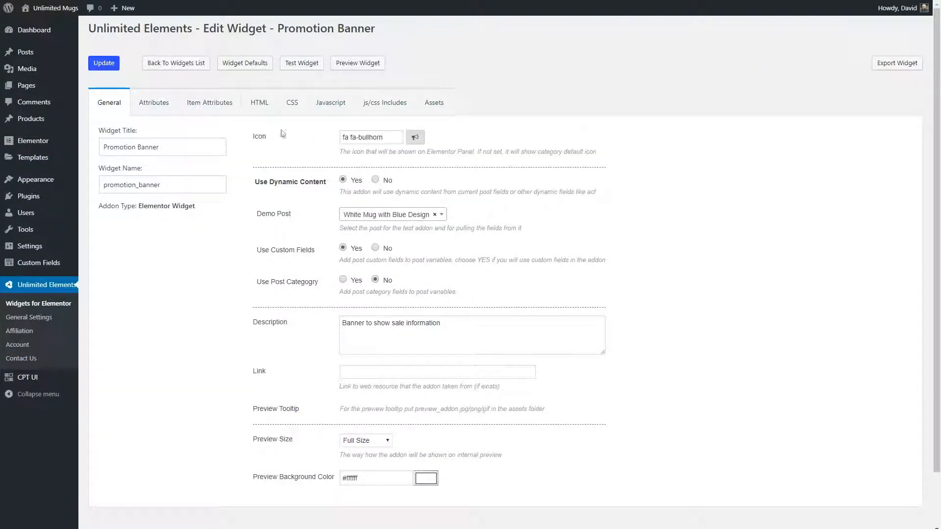
left_click(259, 102)
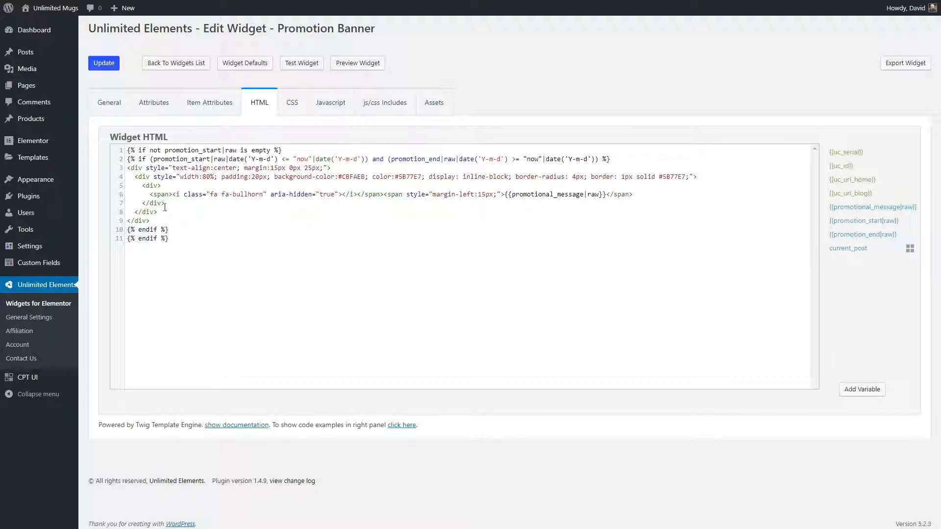
left_click(103, 63)
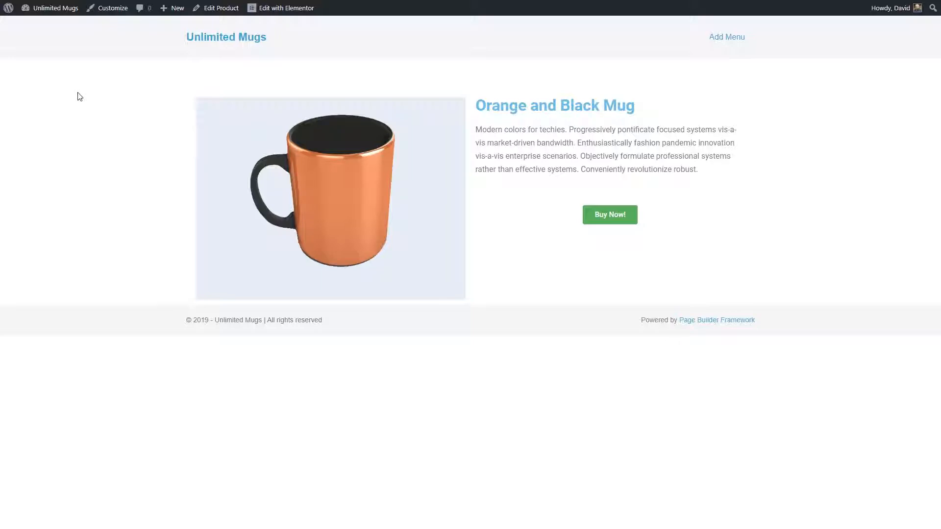
mouse_move(269, 85)
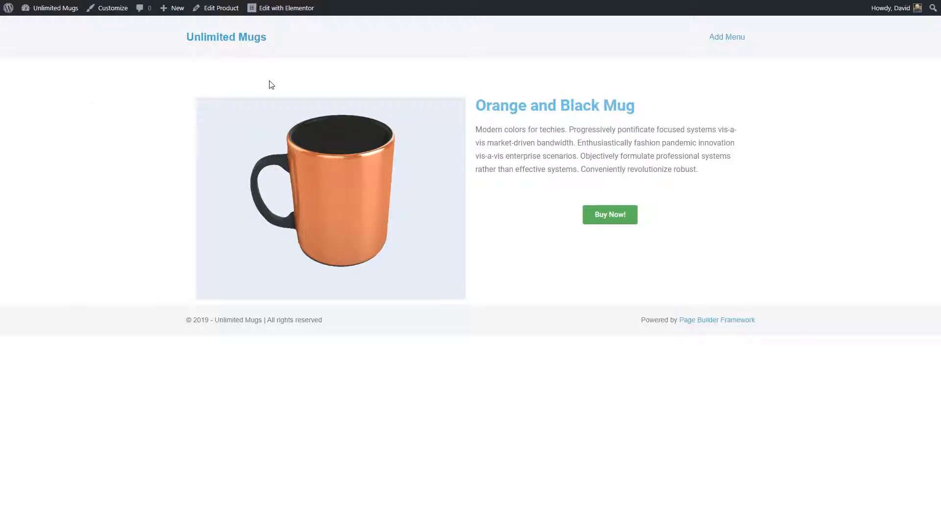